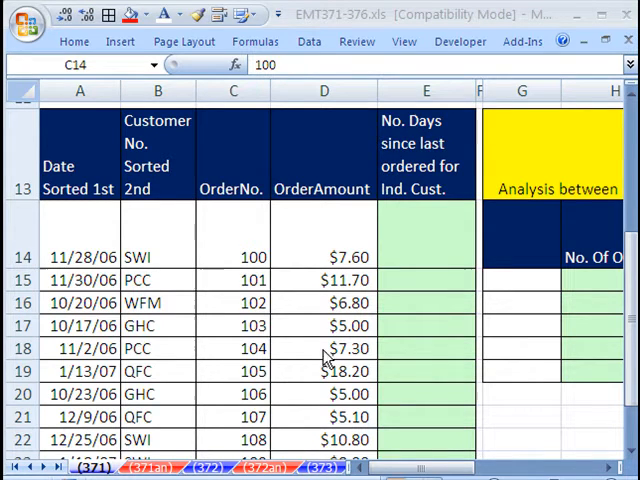
mouse_move(312, 148)
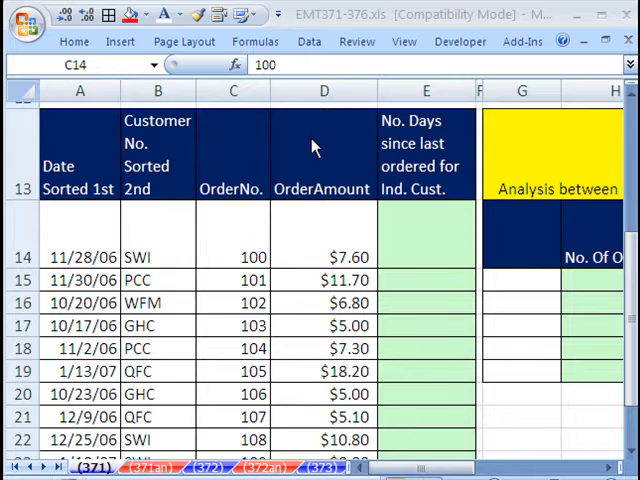
mouse_move(336, 30)
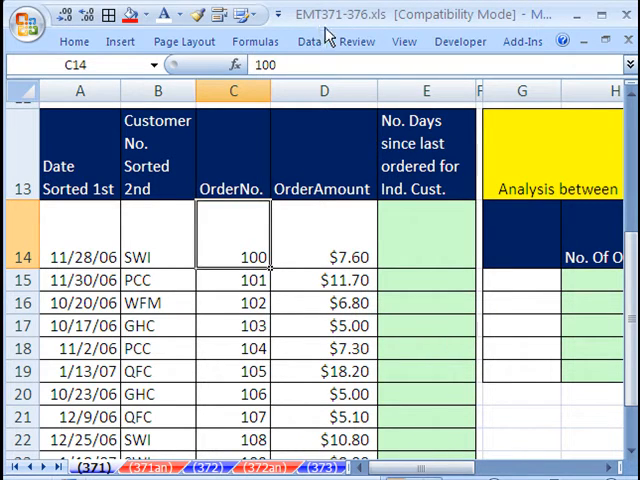
mouse_move(252, 206)
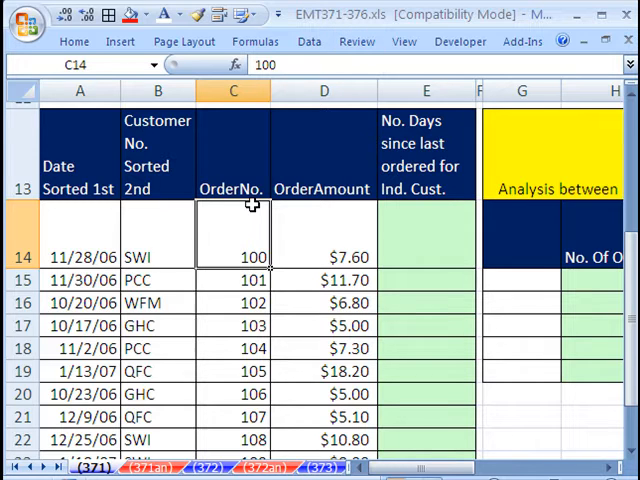
mouse_move(236, 214)
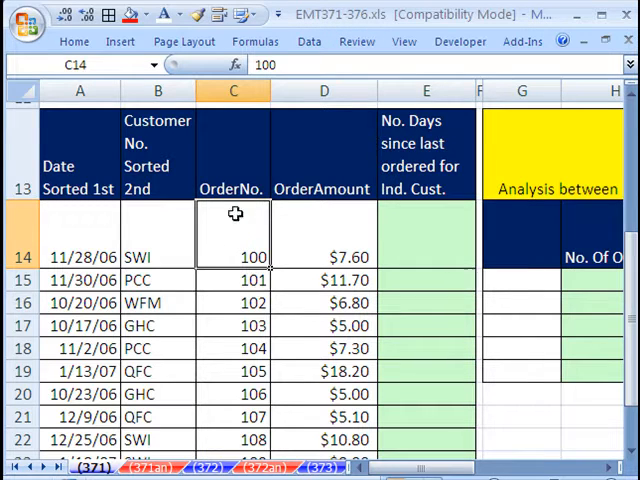
mouse_move(164, 240)
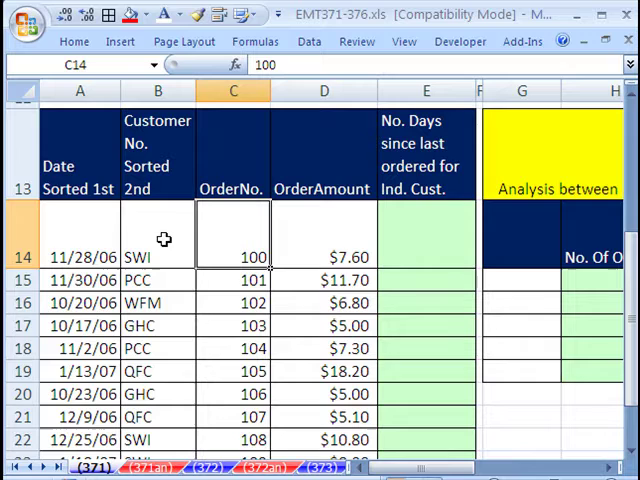
mouse_move(332, 228)
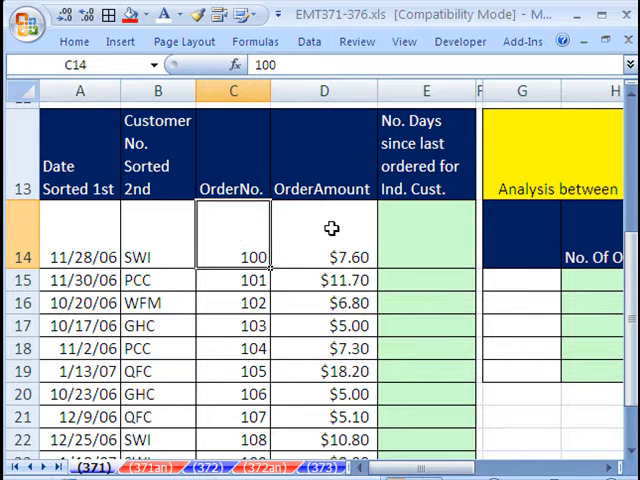
mouse_move(296, 302)
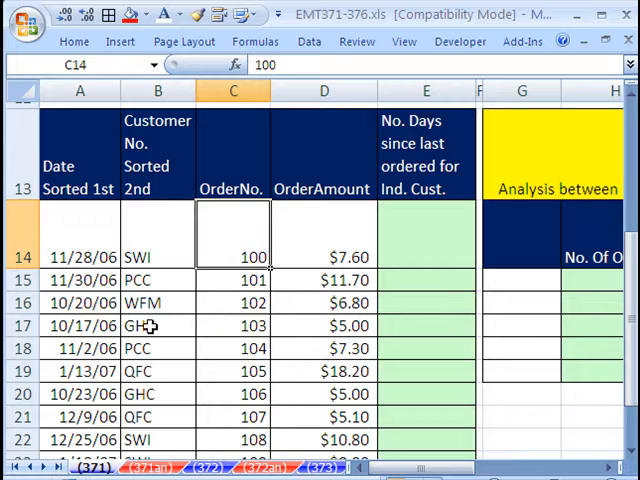
mouse_move(164, 396)
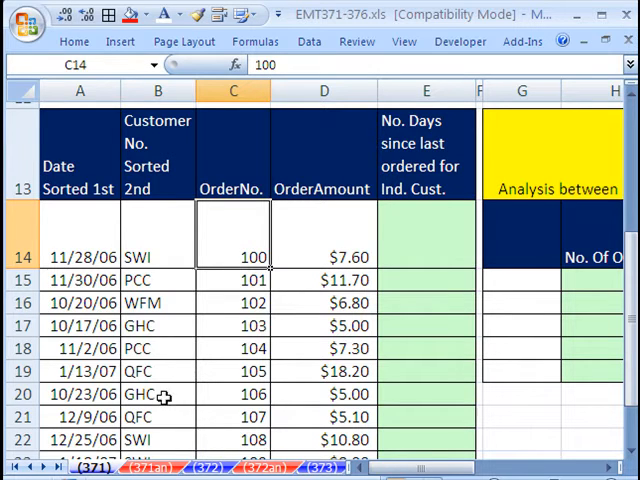
mouse_move(150, 324)
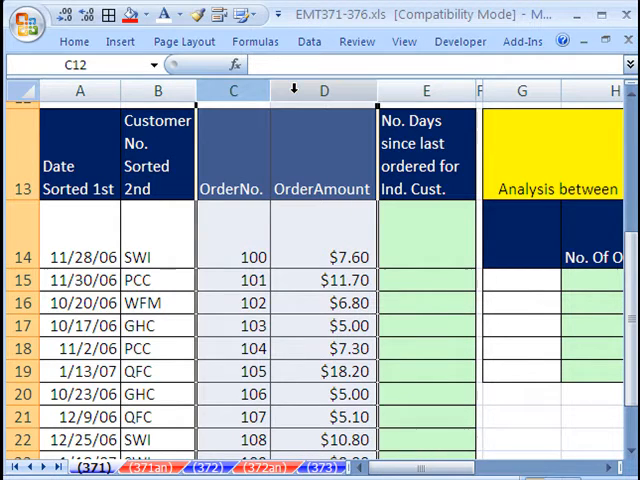
- Hide columns C:D so dates, customers and days-since-last-order sit side by side, then select A14
right_click(292, 90)
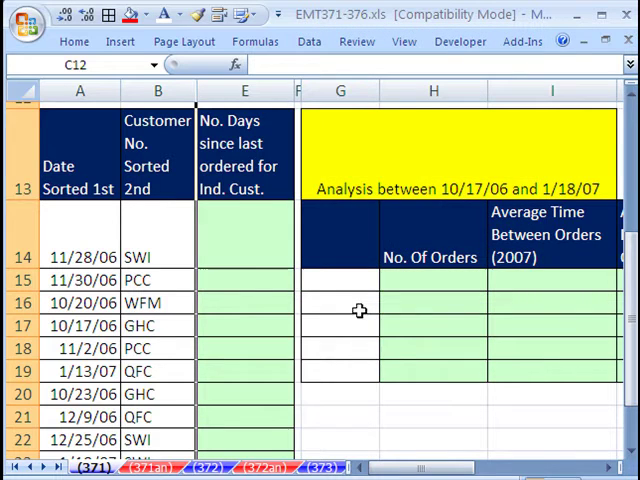
left_click(244, 256)
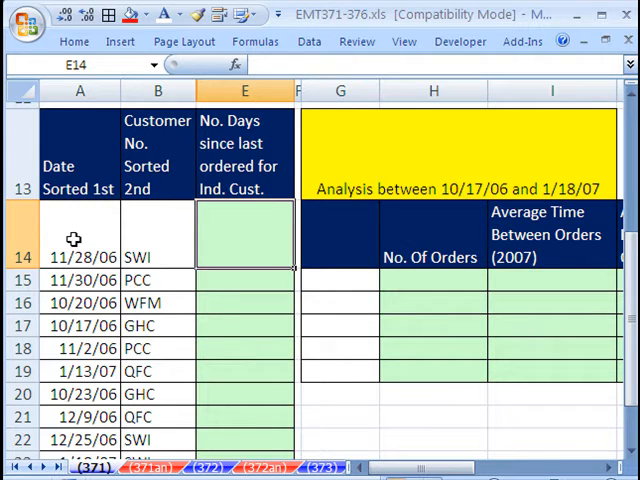
left_click(80, 256)
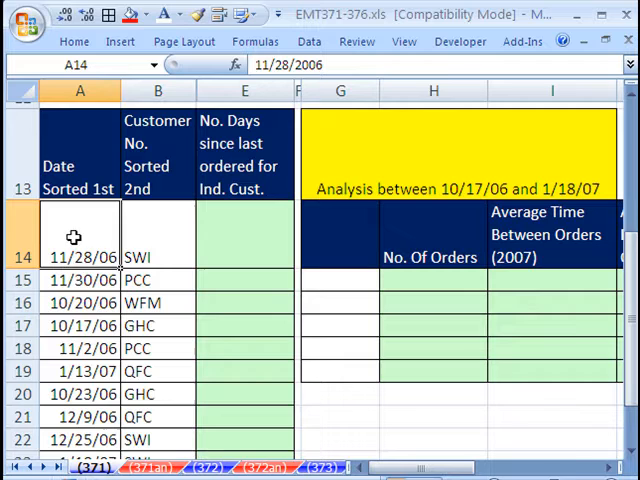
mouse_move(154, 230)
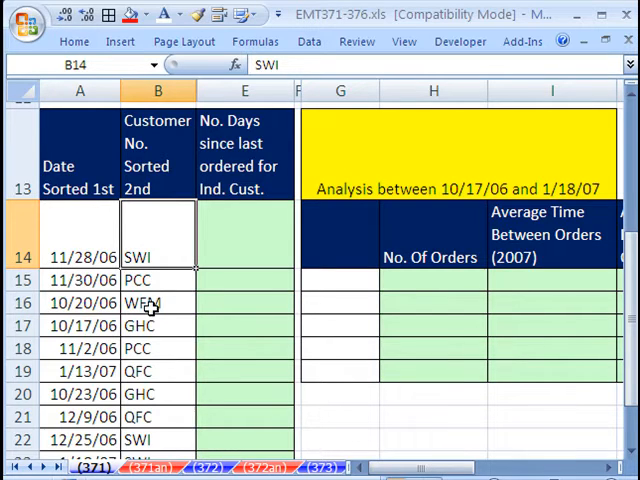
left_click(80, 256)
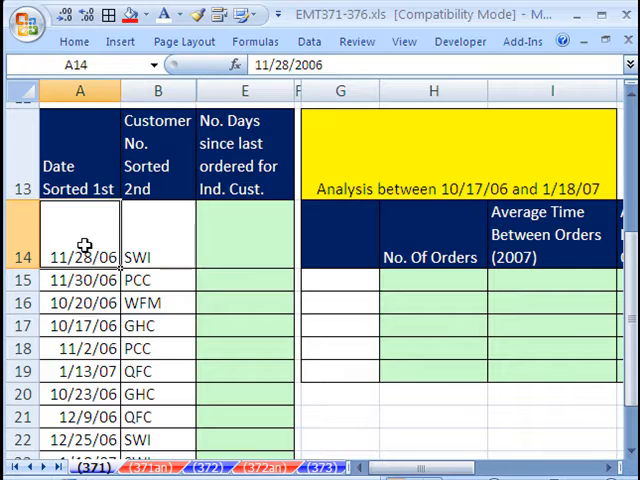
- Sort the order list oldest to newest by date, then A to Z by customer
right_click(80, 256)
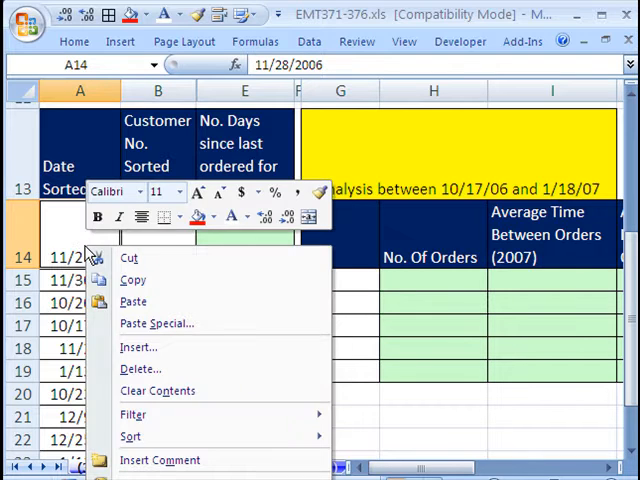
mouse_move(130, 436)
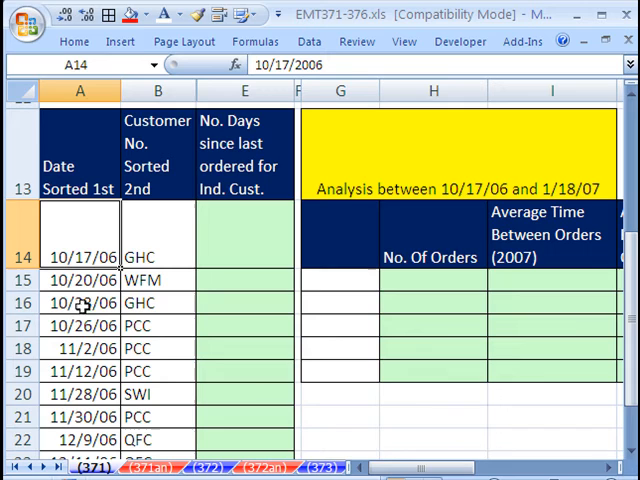
left_click(156, 236)
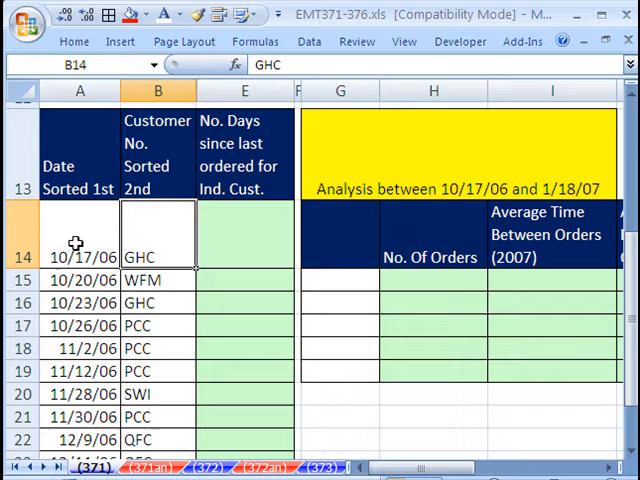
mouse_move(164, 244)
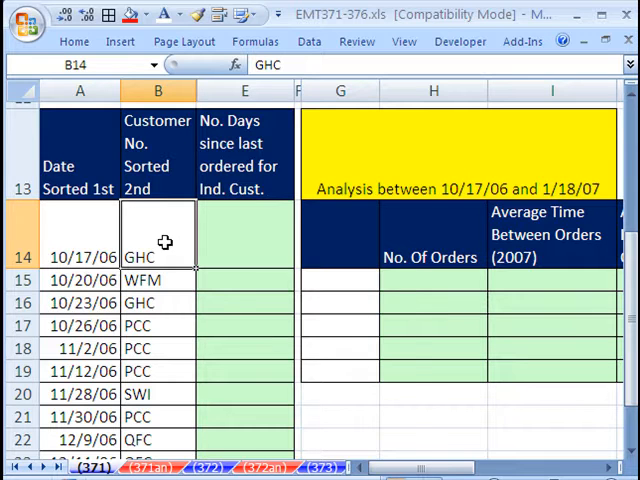
right_click(158, 240)
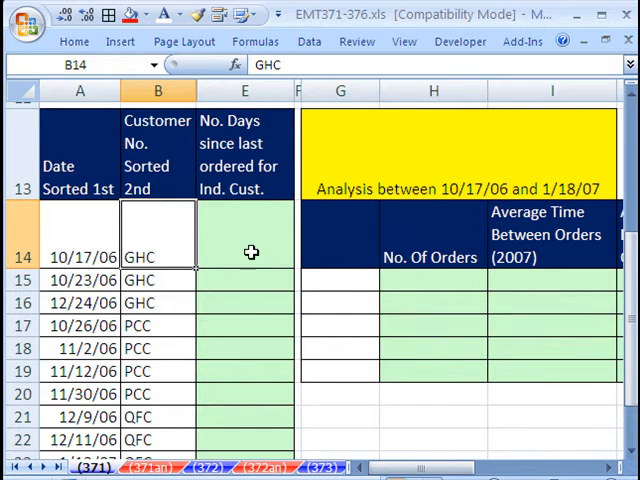
mouse_move(160, 258)
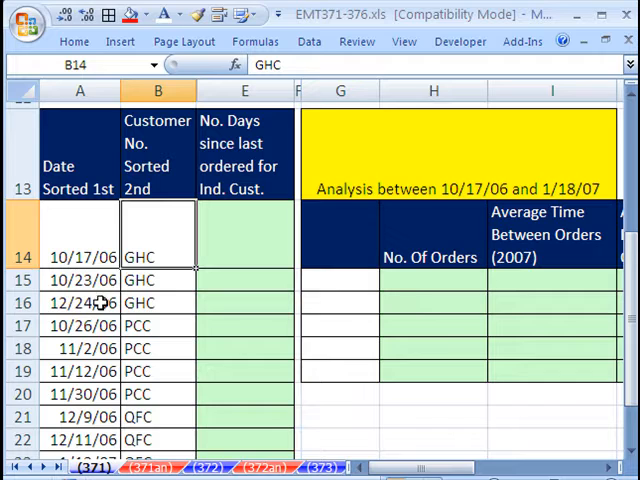
mouse_move(252, 258)
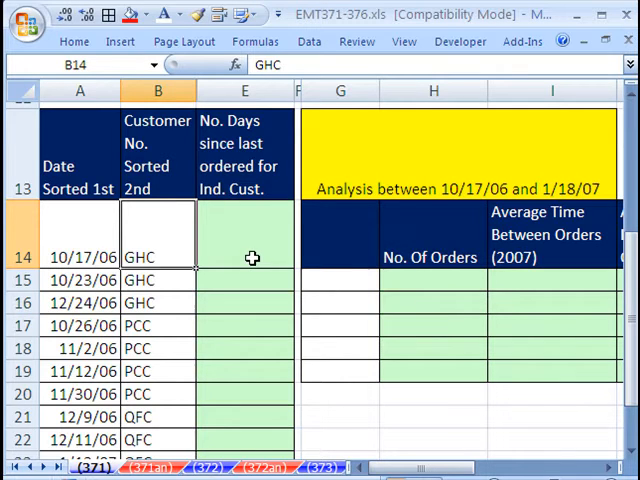
mouse_move(172, 302)
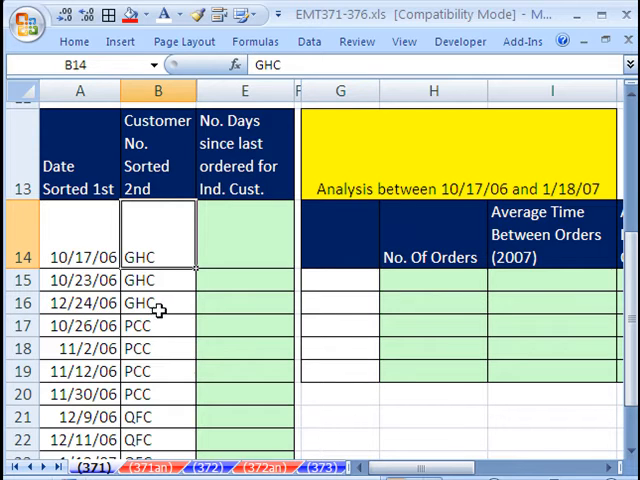
mouse_move(200, 334)
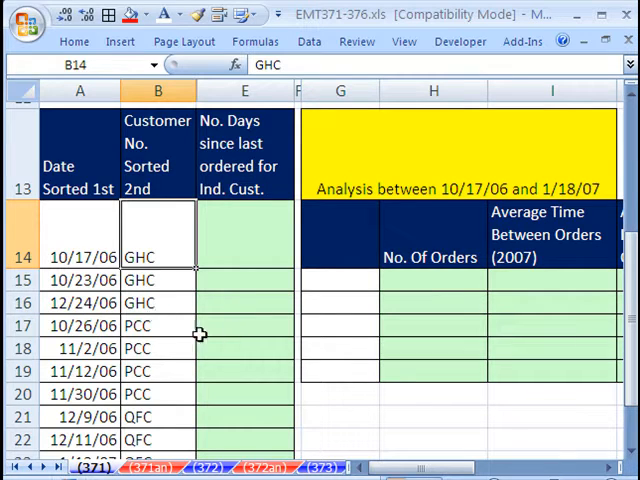
mouse_move(220, 330)
type("=")
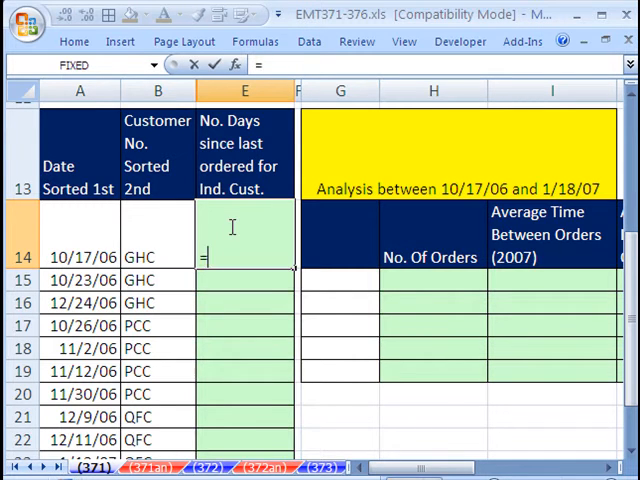
- Write =IF(B13<>B14,"New Cust.", in E14 as the start of the days-since-last-order formula
type("IF(")
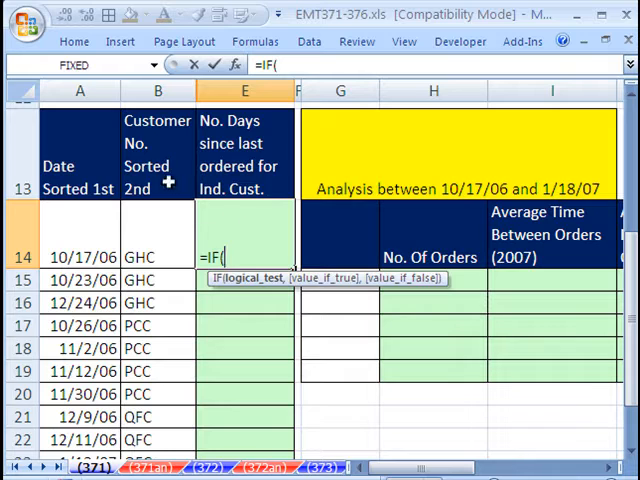
left_click(156, 156)
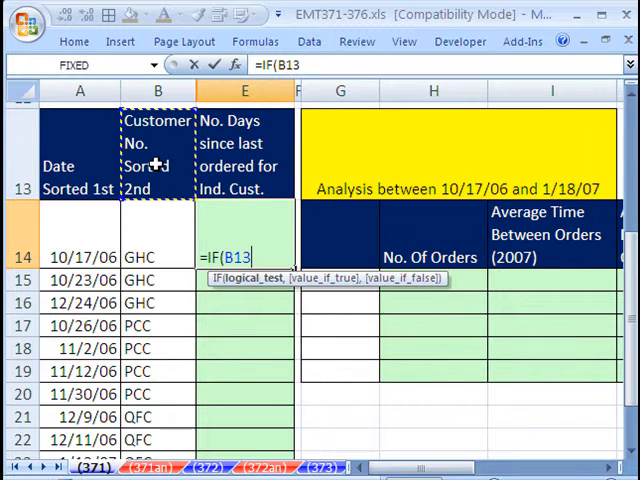
type("<>B14")
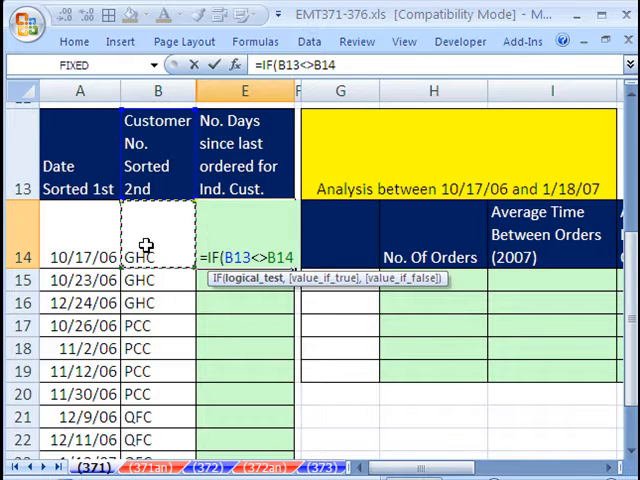
mouse_move(190, 204)
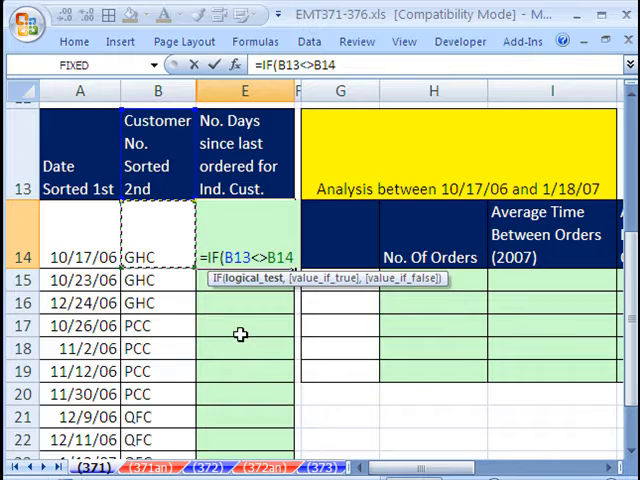
mouse_move(156, 326)
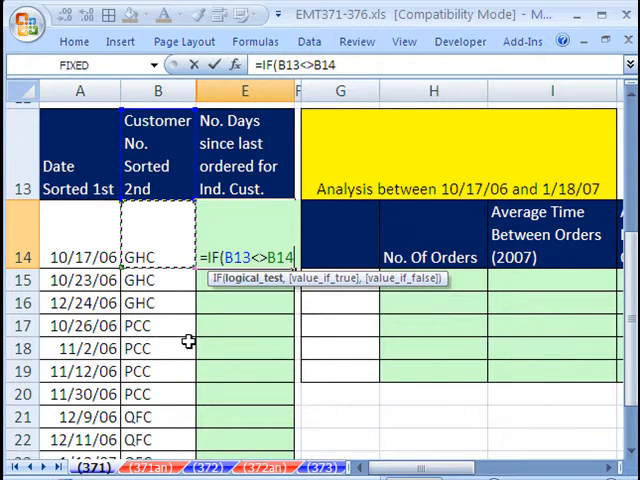
type(",")
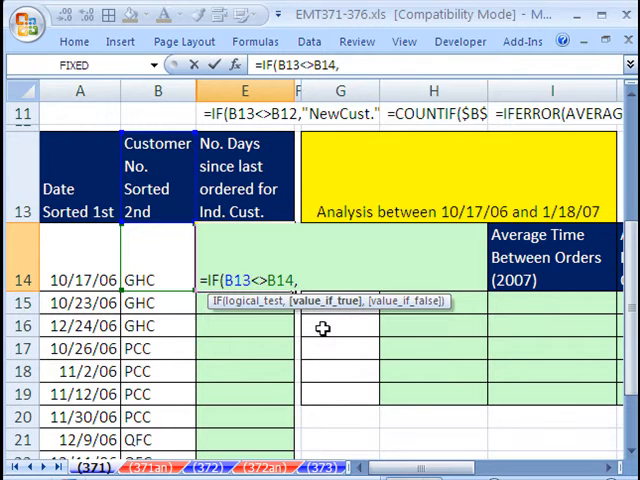
type("\"N")
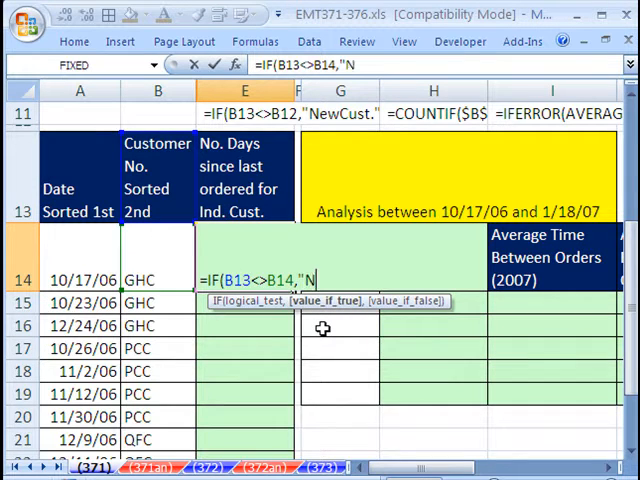
type("ew Cust")
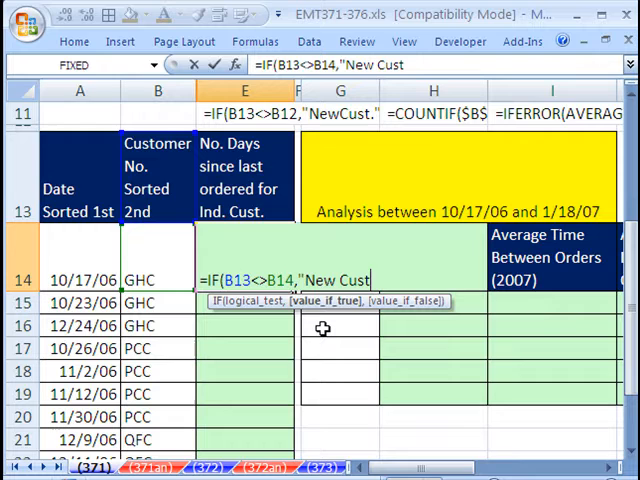
type(".")
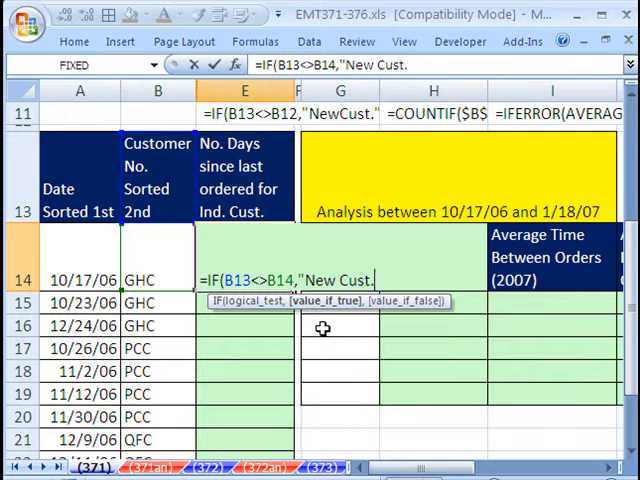
type(",")
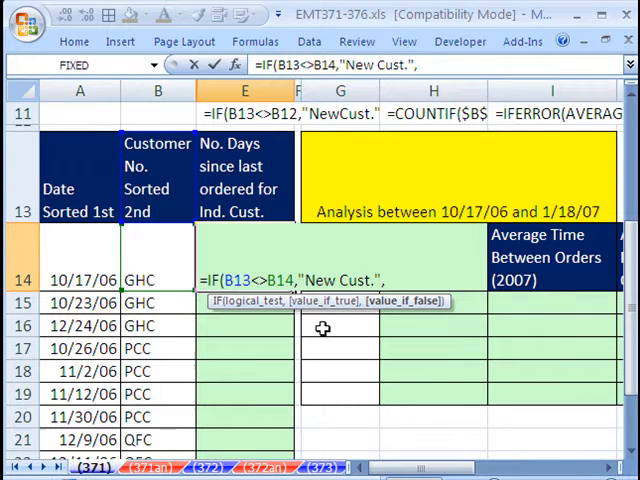
mouse_move(88, 266)
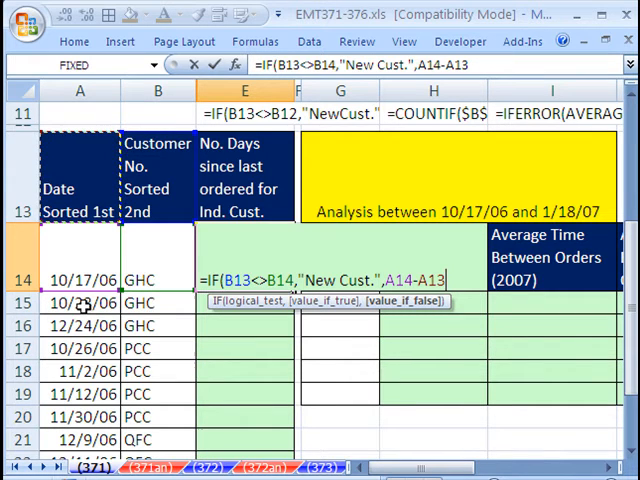
mouse_move(88, 270)
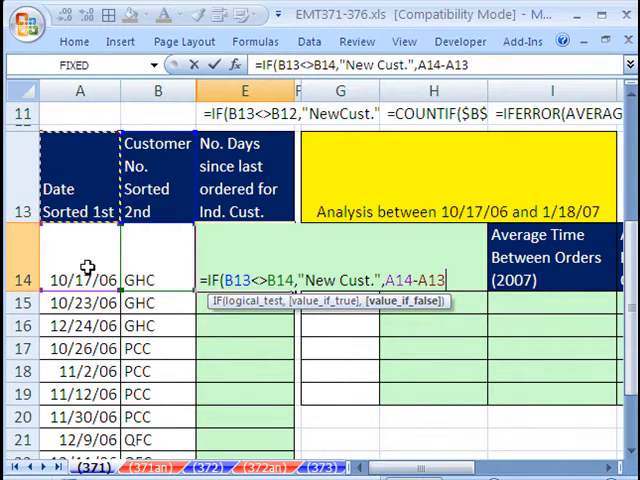
mouse_move(278, 396)
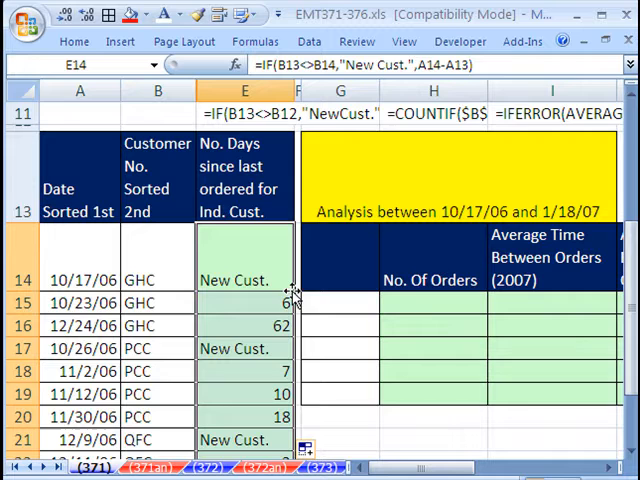
- Check the filled-down formulas in E15 and SWI's first order row, confirming the relative references
left_click(244, 304)
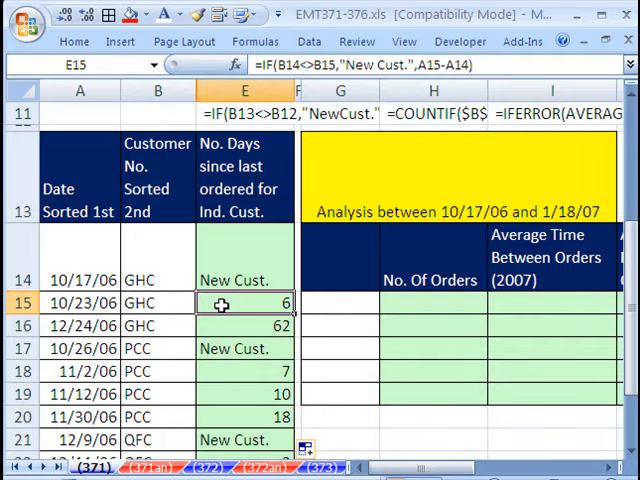
mouse_move(84, 308)
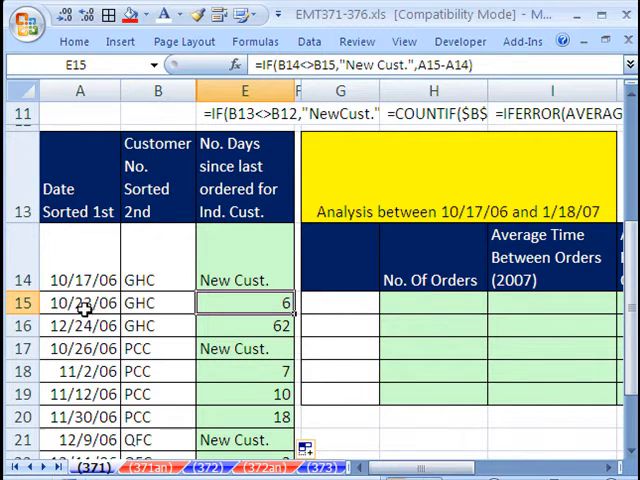
scroll("down", 3)
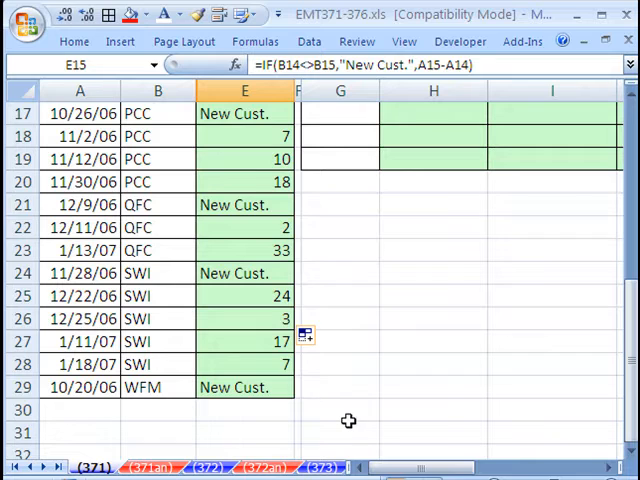
mouse_move(332, 364)
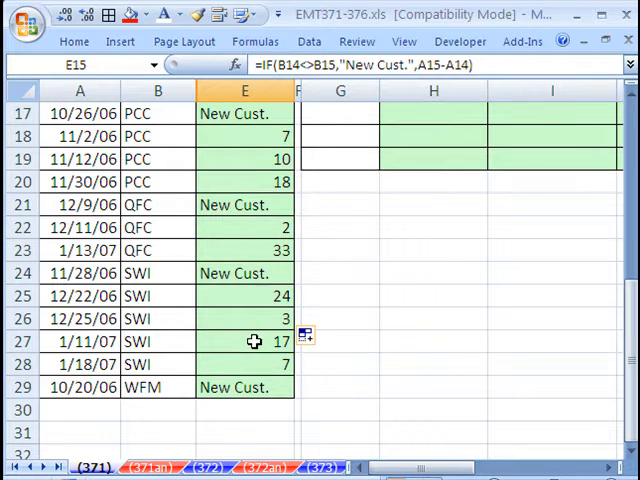
scroll("up", 3)
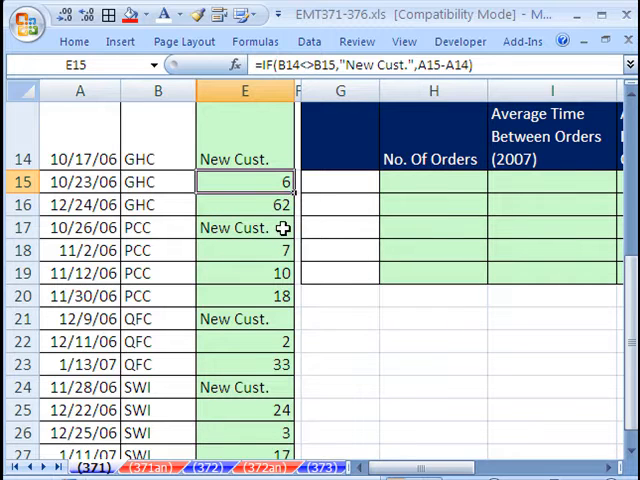
mouse_move(338, 372)
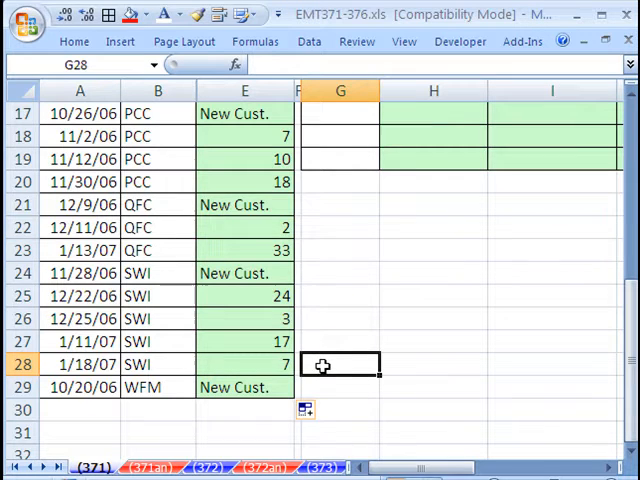
mouse_move(136, 114)
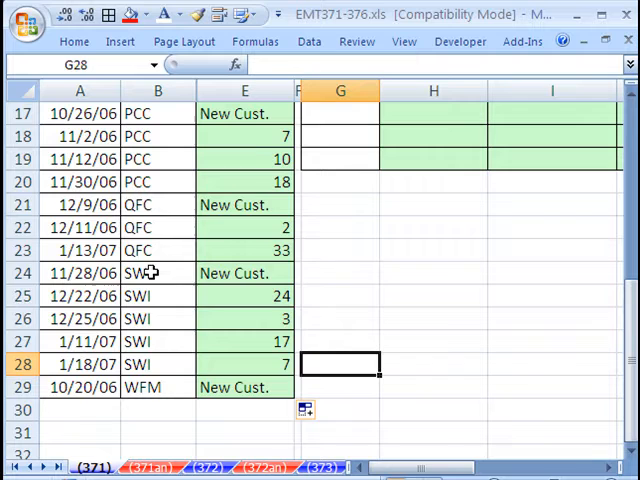
left_click(156, 272)
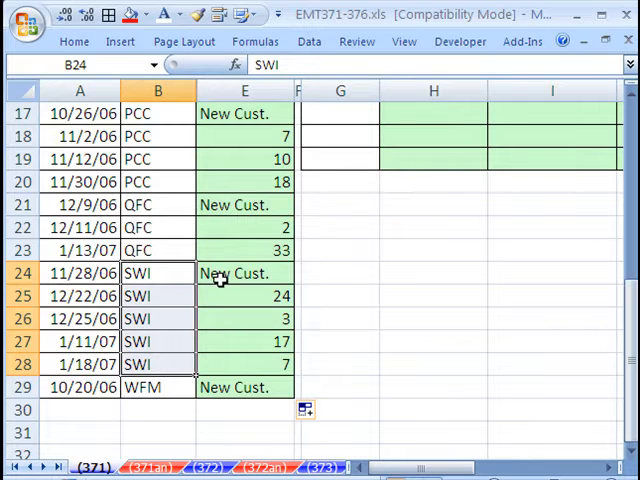
left_click(244, 272)
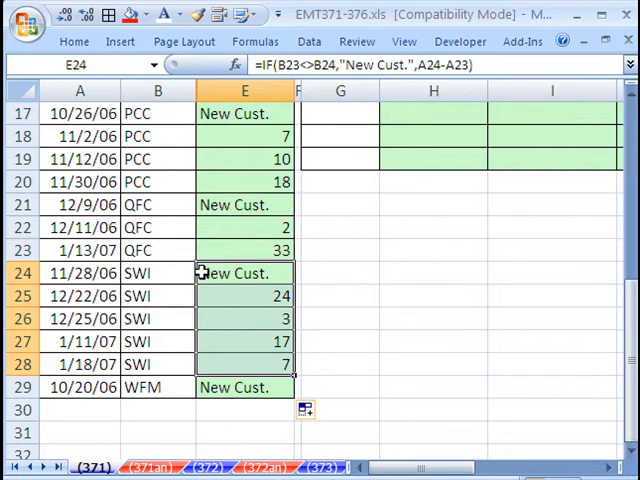
mouse_move(334, 364)
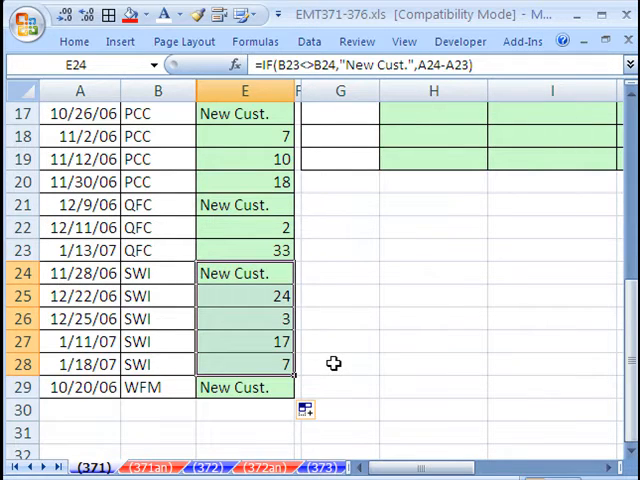
left_click(340, 364)
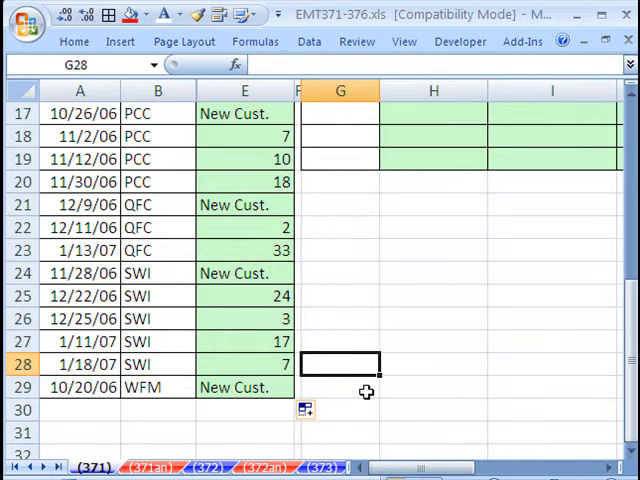
type("=AVERAGE(")
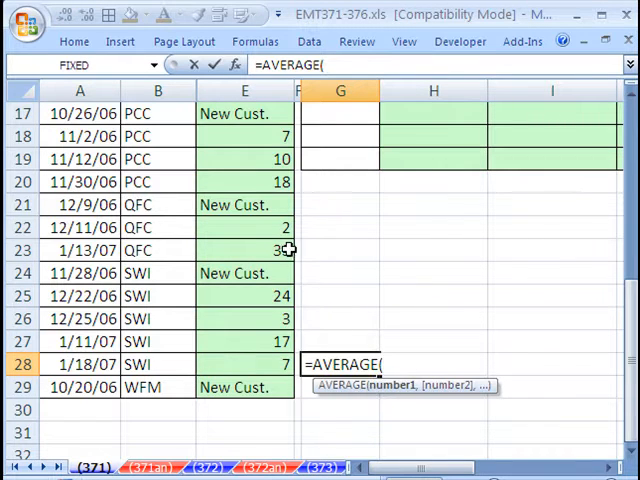
key("Return")
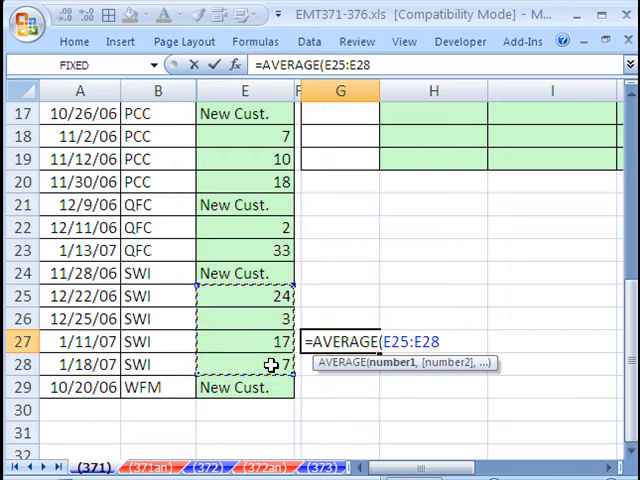
key("Return")
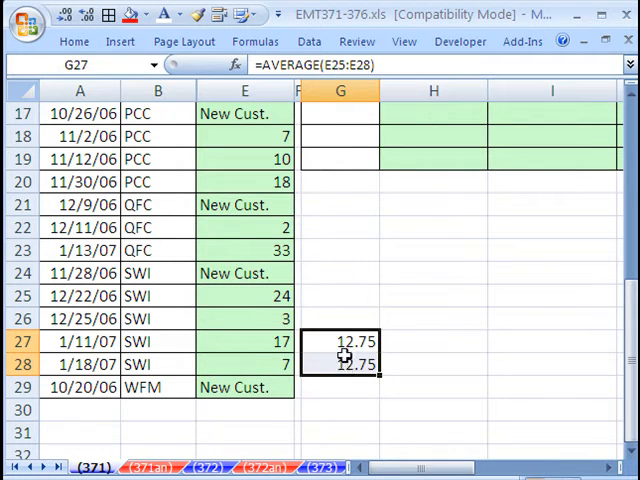
key("Delete")
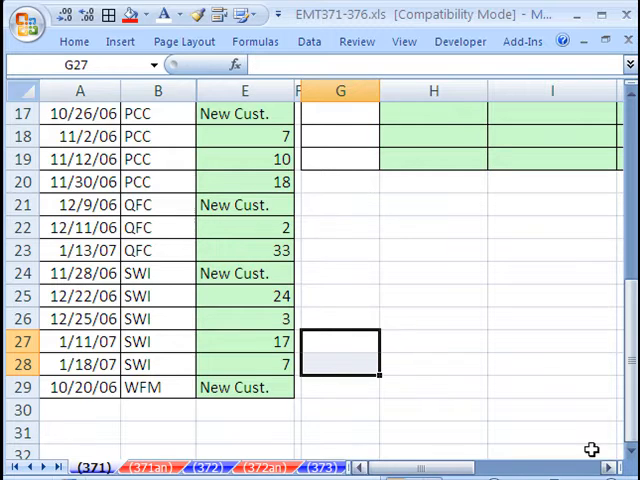
scroll("up", 3)
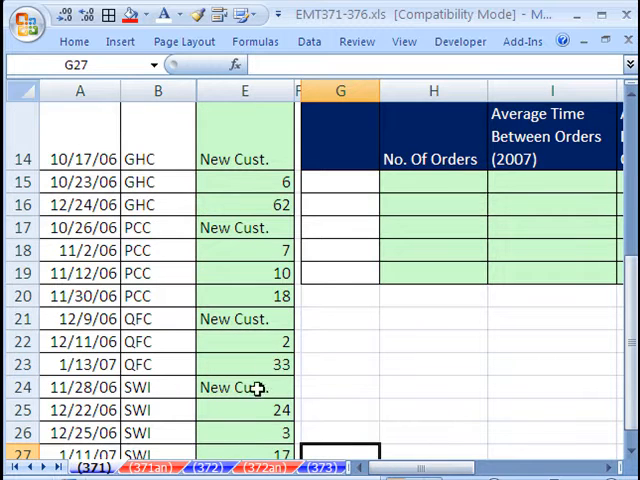
scroll("up", 3)
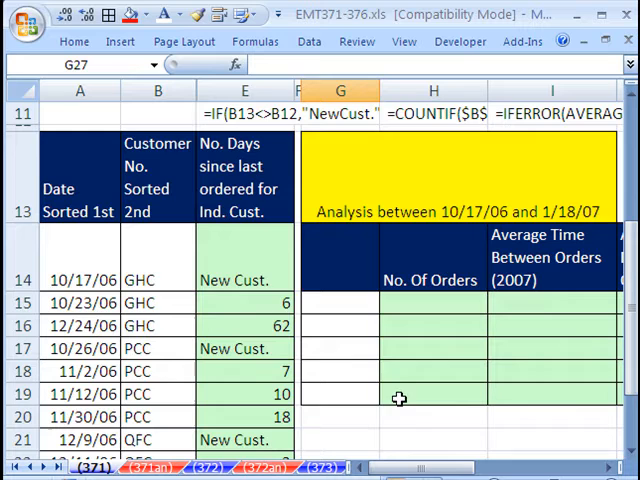
scroll("down", 3)
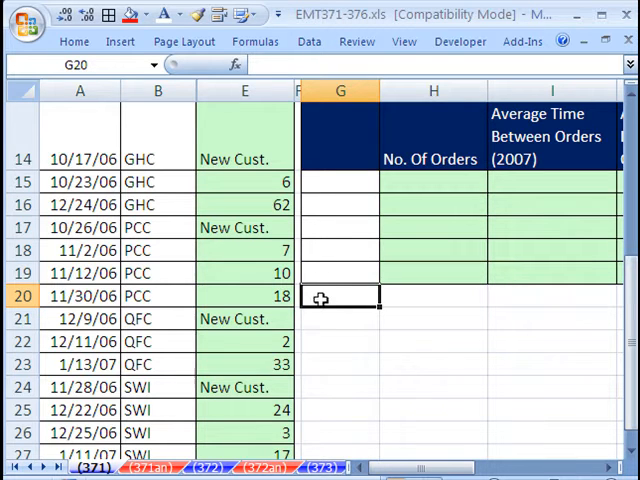
scroll("up", 3)
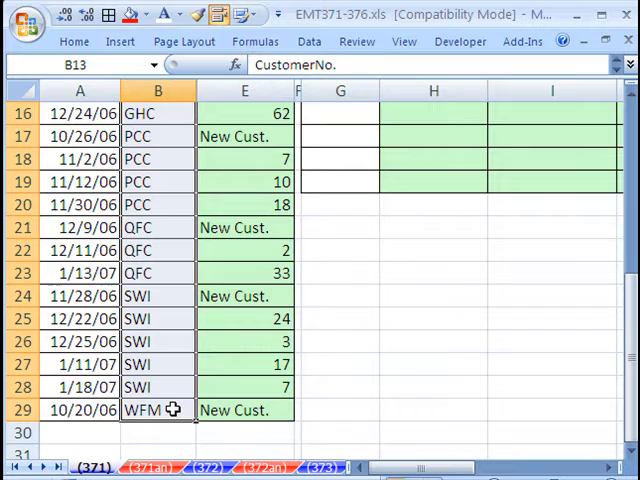
scroll("up", 3)
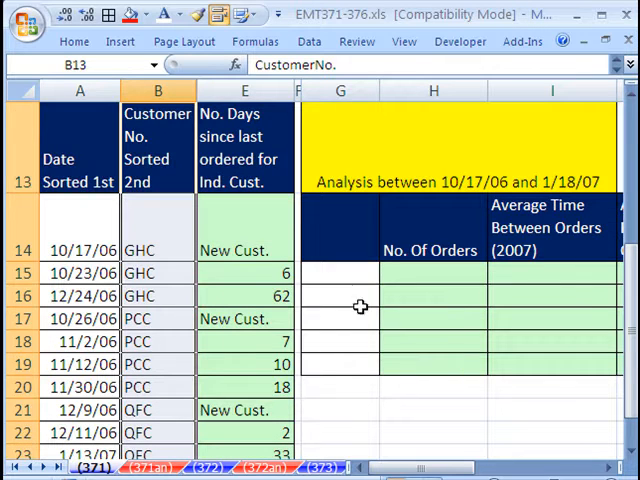
- Run Advanced Filter on column B with Unique records only, copying GHC, PCC, QFC, SWI, WFM to G14
left_click(340, 228)
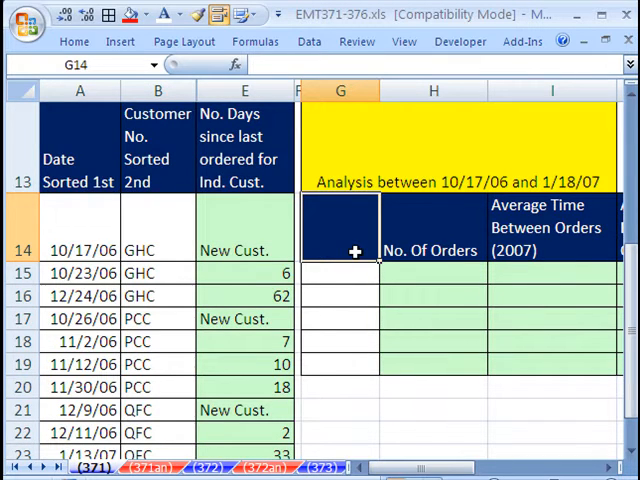
left_click(308, 40)
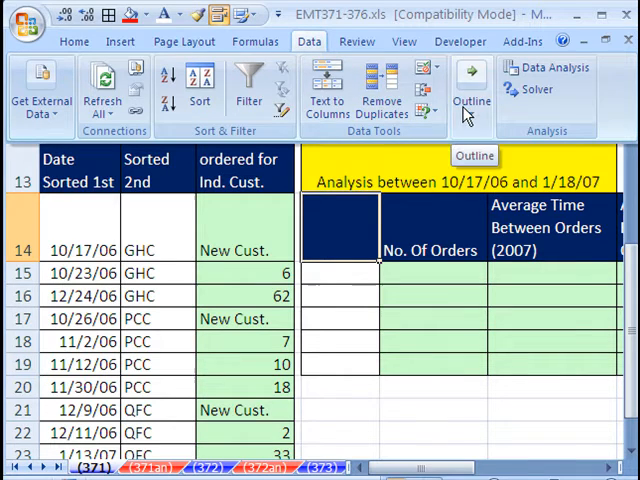
mouse_move(284, 116)
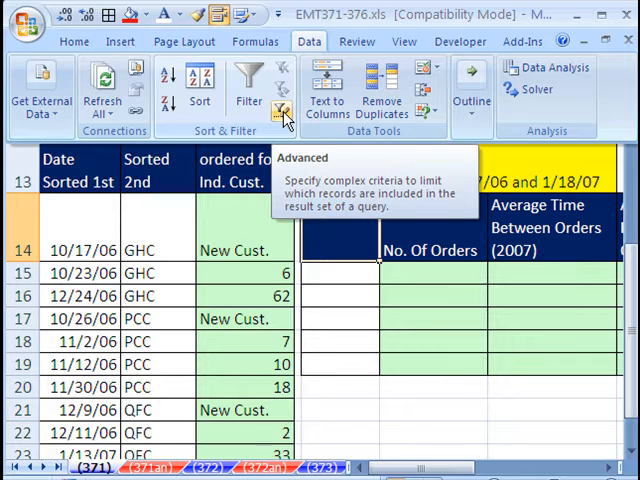
left_click(284, 112)
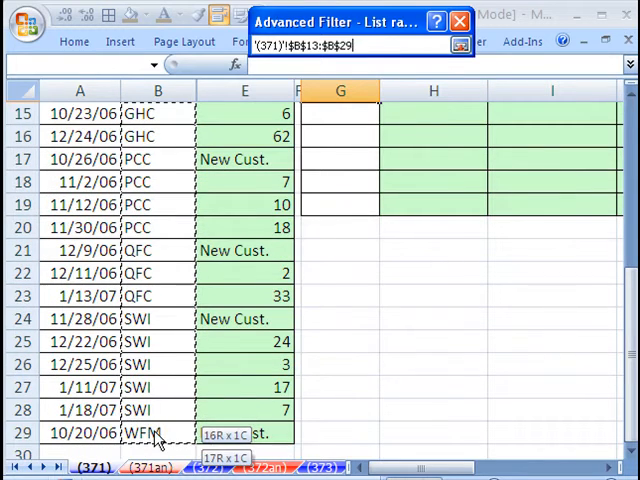
left_click(460, 44)
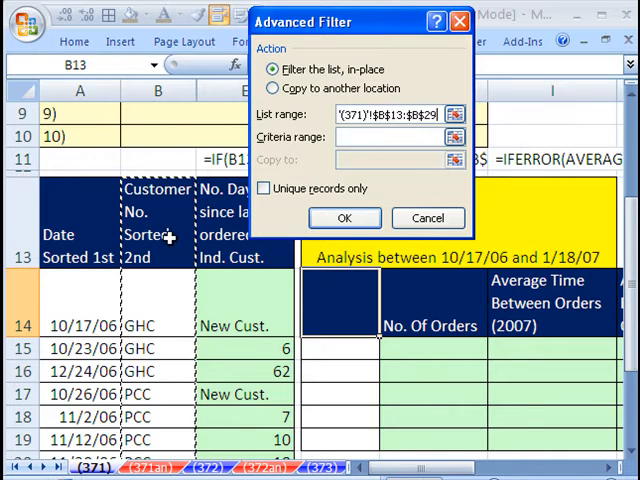
left_click(272, 88)
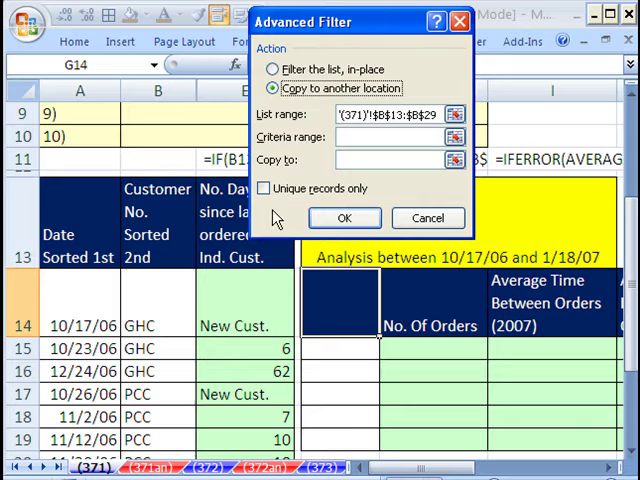
left_click(264, 188)
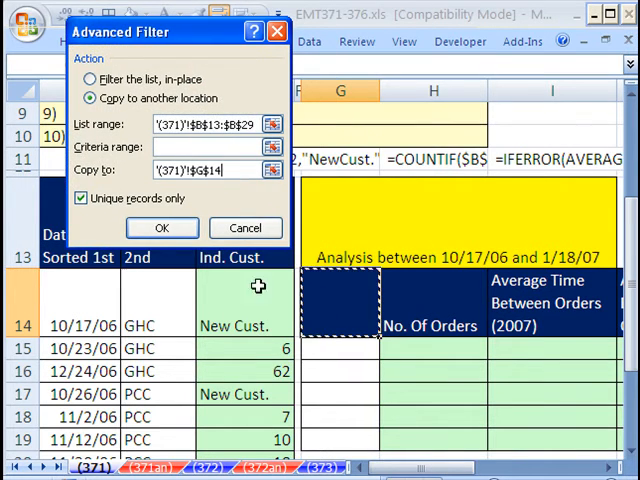
left_click(162, 228)
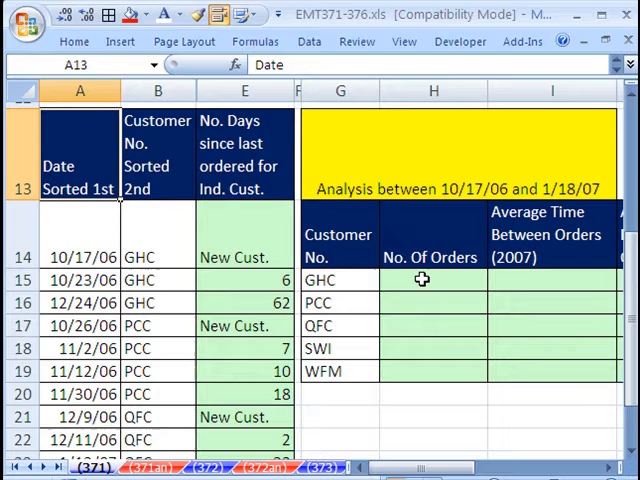
- Enter =COUNTIF($B$14:$B$29,G15) in H15 and fill it down to H19: GHC 3, PCC 4, QFC 3, SWI 5, WFM 1
left_click(430, 280)
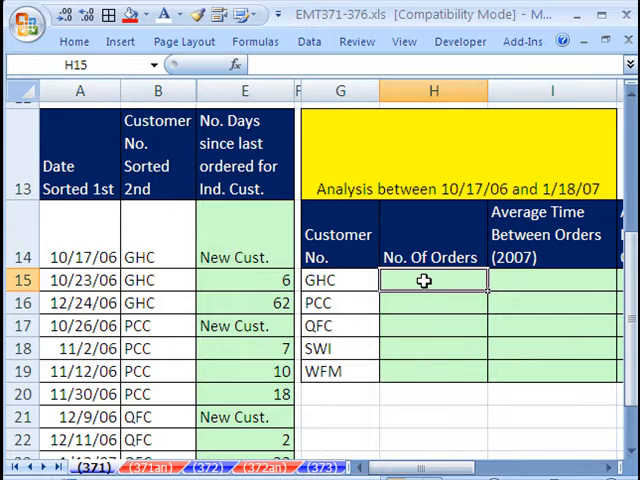
type("=co")
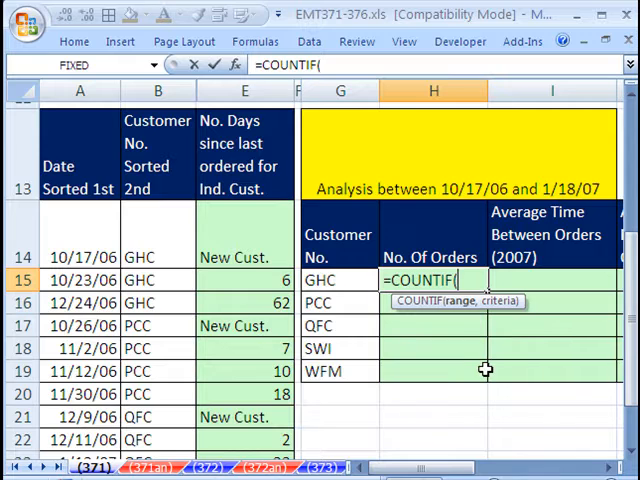
left_click(156, 232)
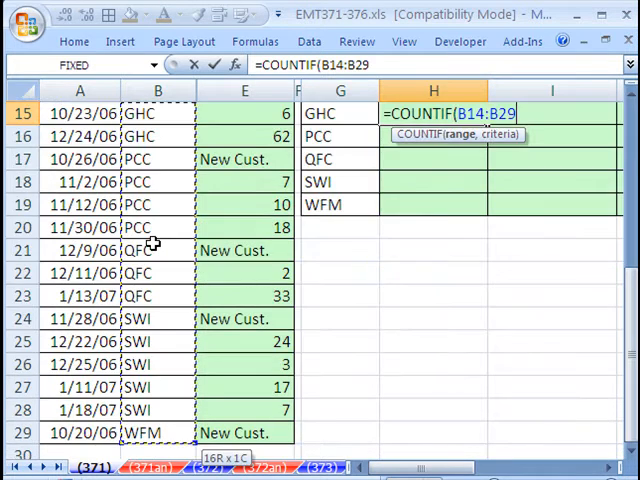
key("f4")
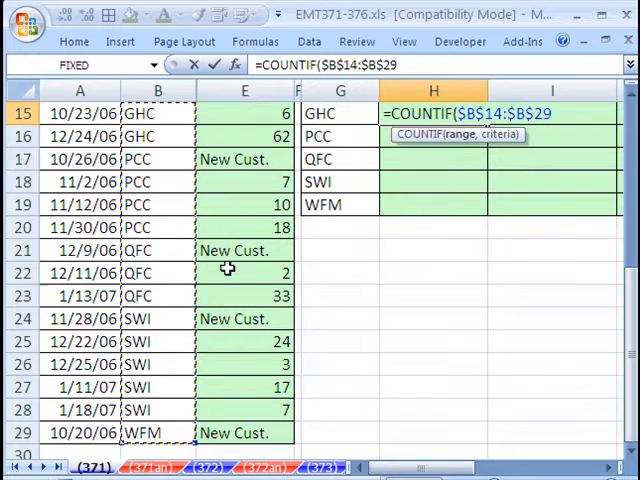
scroll("up", 3)
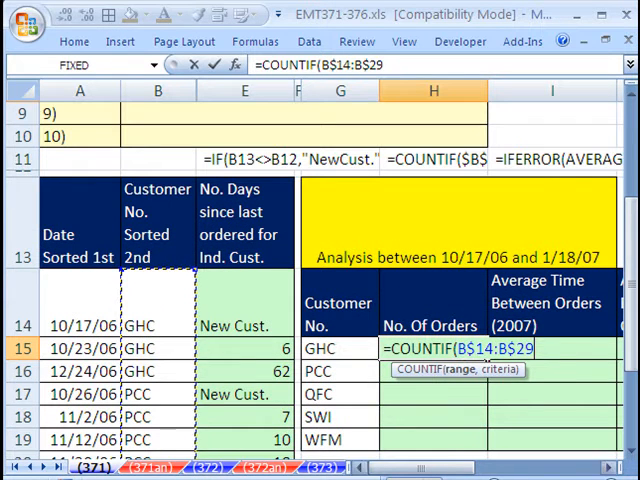
type(",")
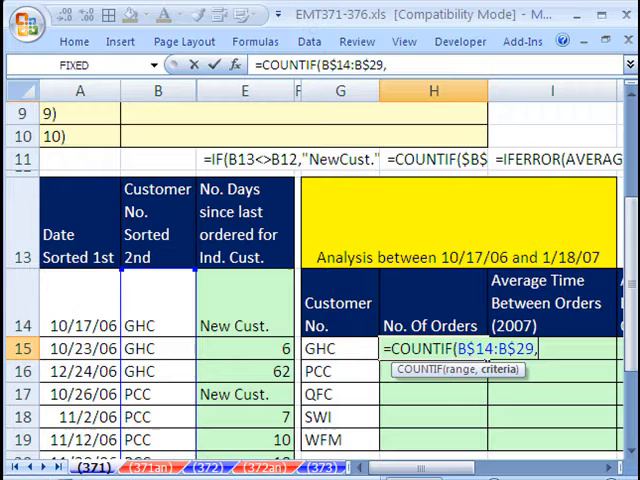
left_click(340, 348)
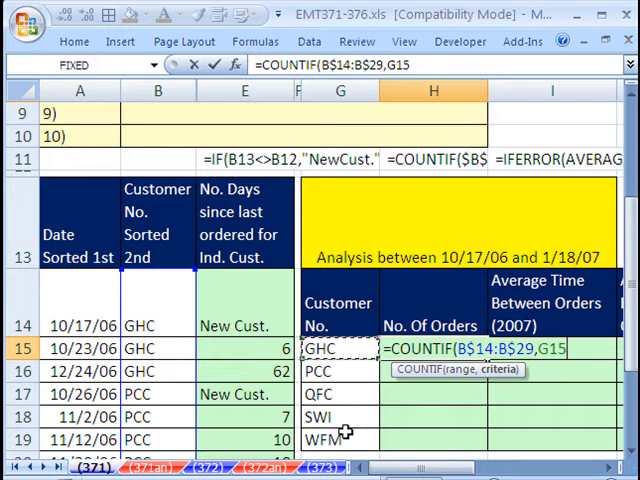
type(")")
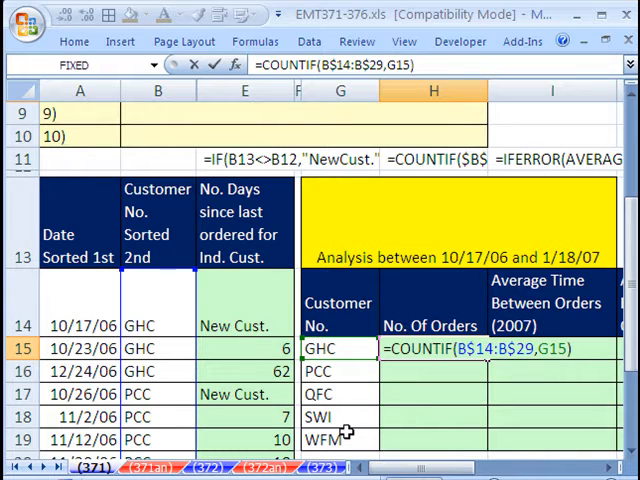
key("Return")
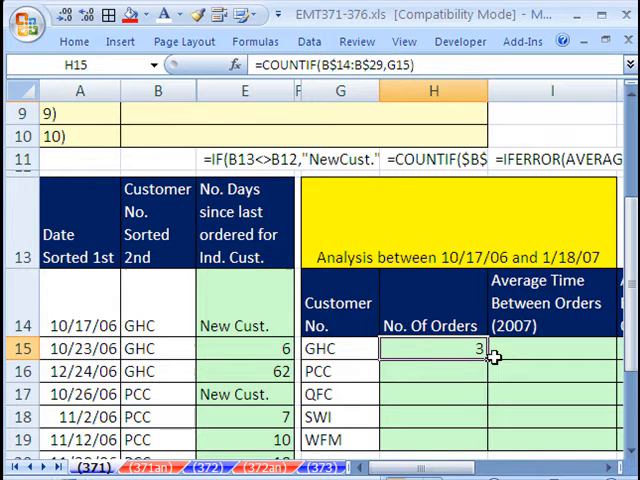
left_click_drag(484, 348, 484, 440)
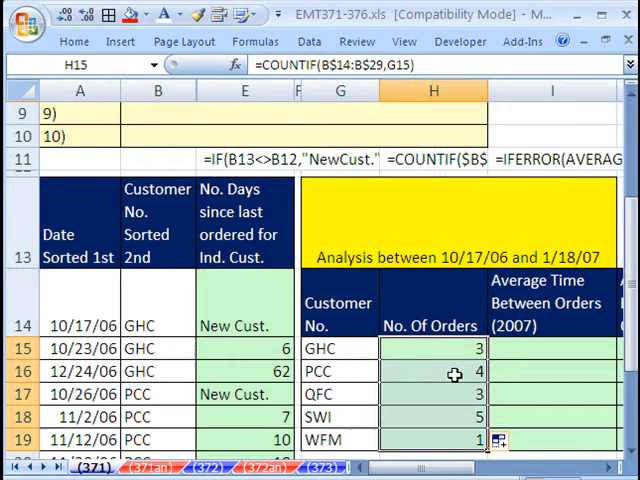
- Inspect the copied COUNTIF formulas for GHC and QFC to confirm the absolute range
left_click(432, 348)
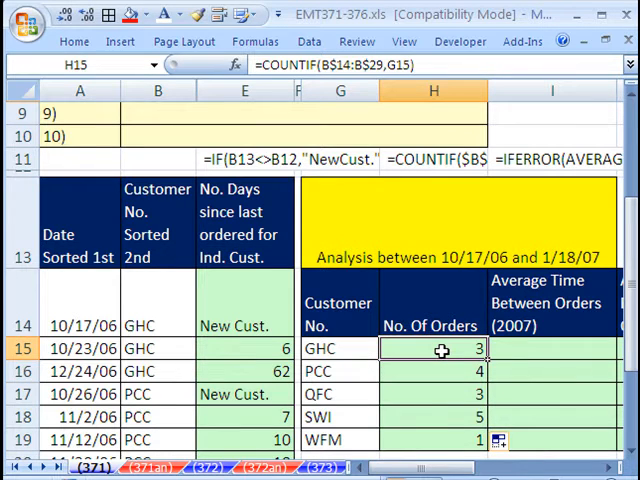
left_click(432, 394)
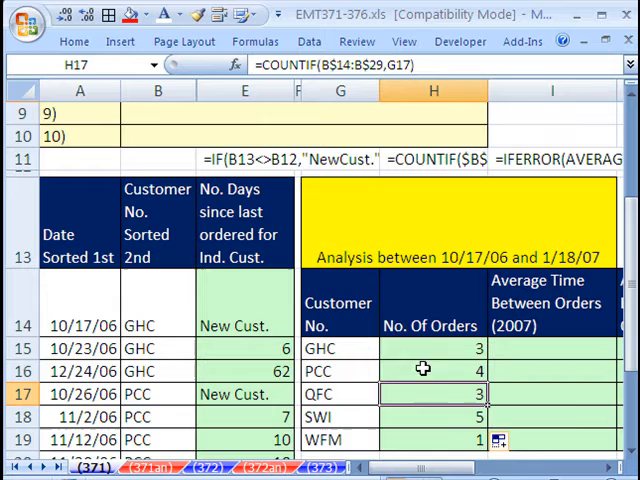
left_click(432, 348)
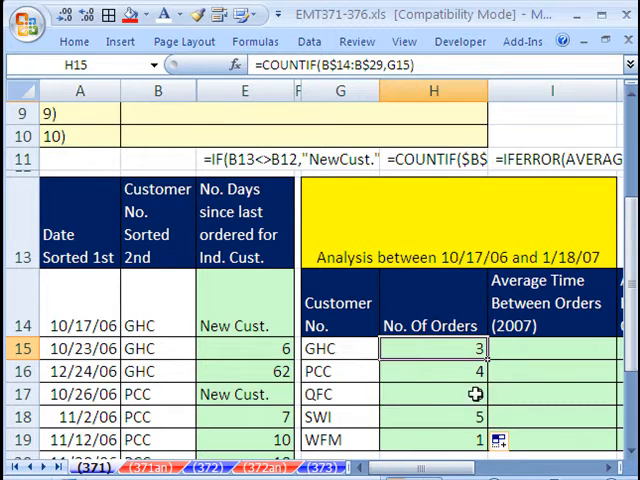
left_click(474, 394)
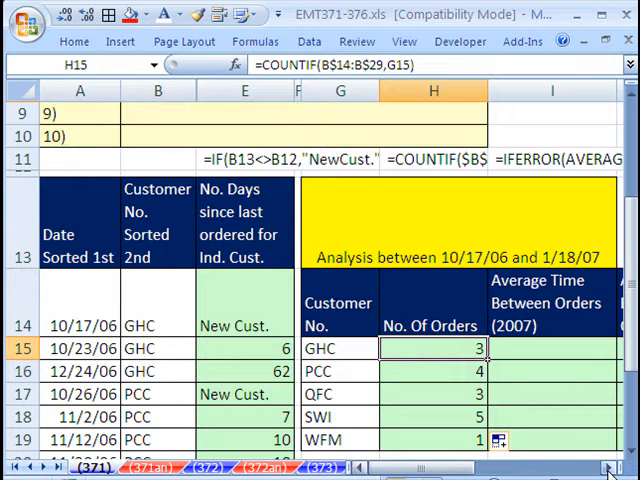
mouse_move(596, 430)
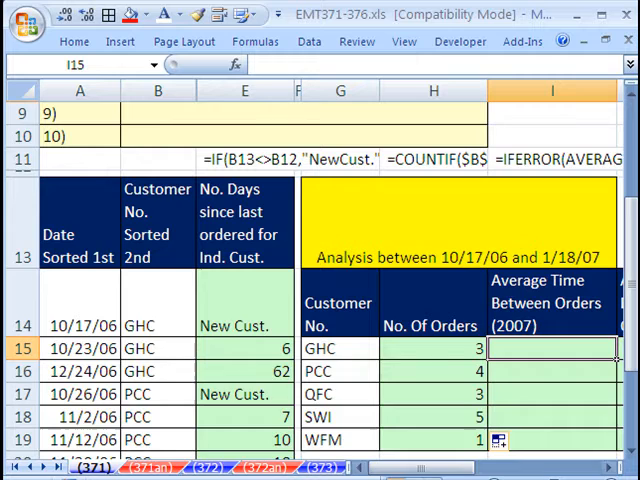
- Enter =AVERAGEIF($B$14:$B$29,G15,$E$14:$E$29) into I15:I19 at once; WFM shows #DIV/0!
scroll("right", 3)
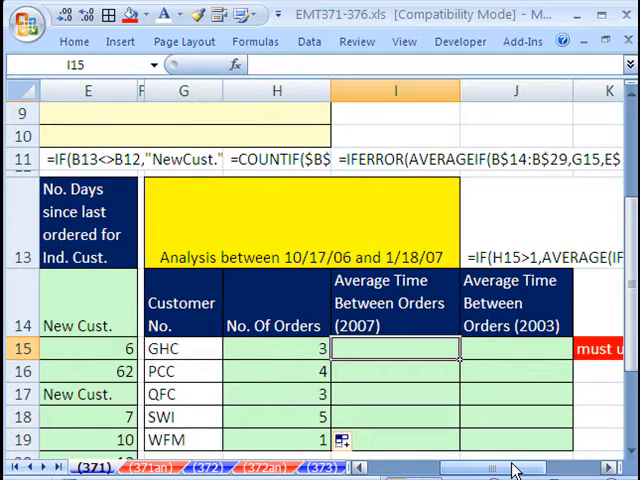
type("=aver")
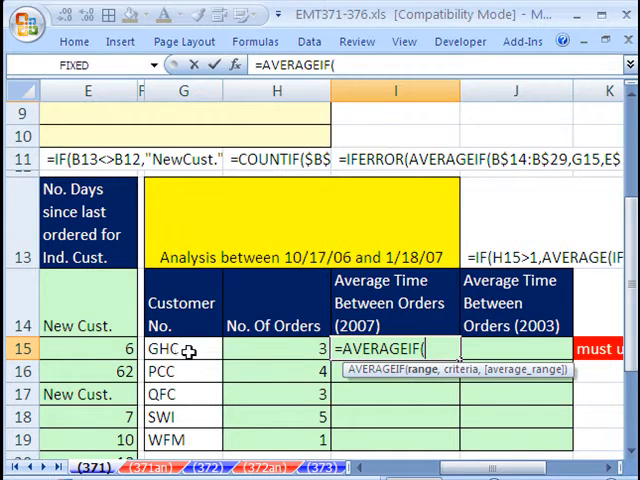
mouse_move(518, 378)
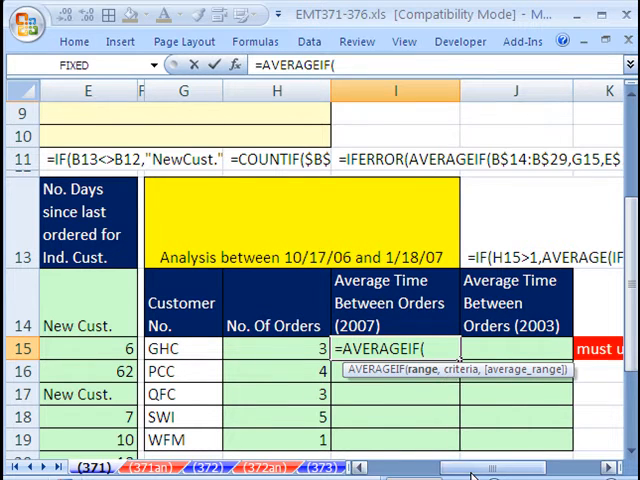
left_click(158, 324)
type("$B$14:$B$29")
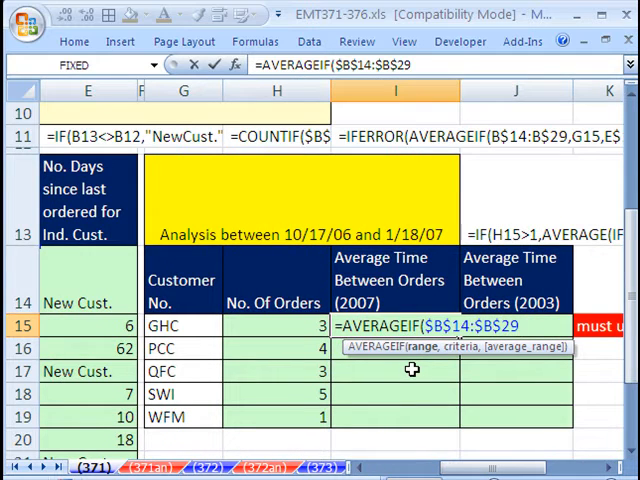
type(",")
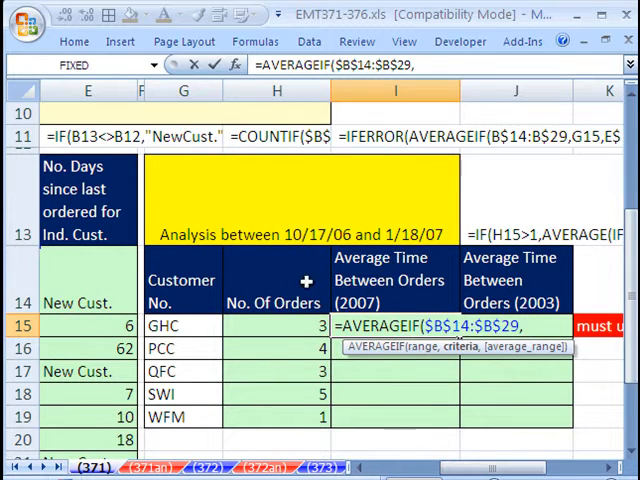
left_click(184, 324)
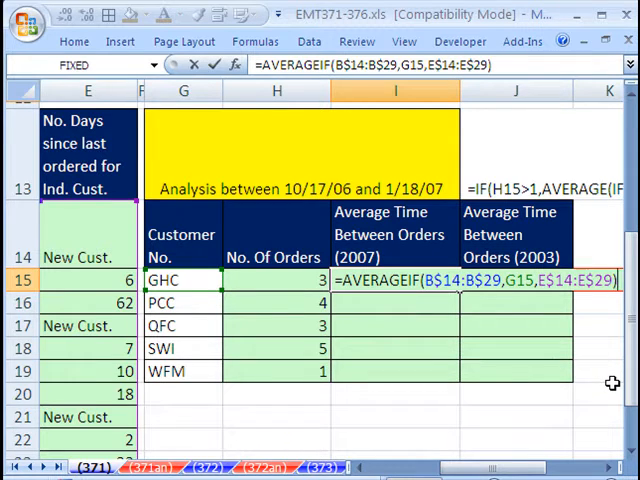
key("Return")
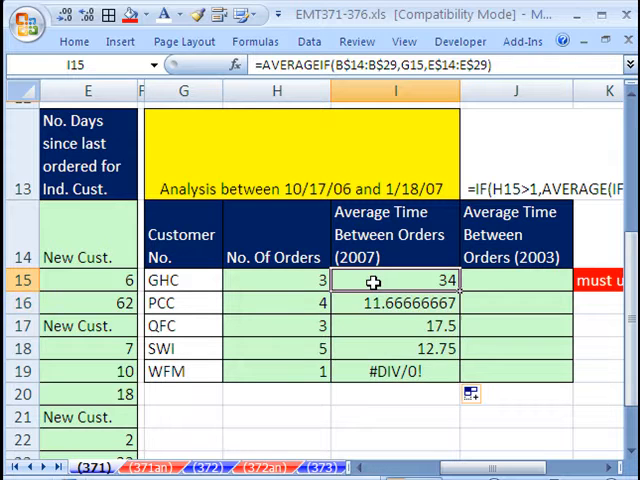
- Wrap the AVERAGEIF in IFERROR(...,"1 order") across I15:I19 so WFM shows "1 order"
double_click(392, 280)
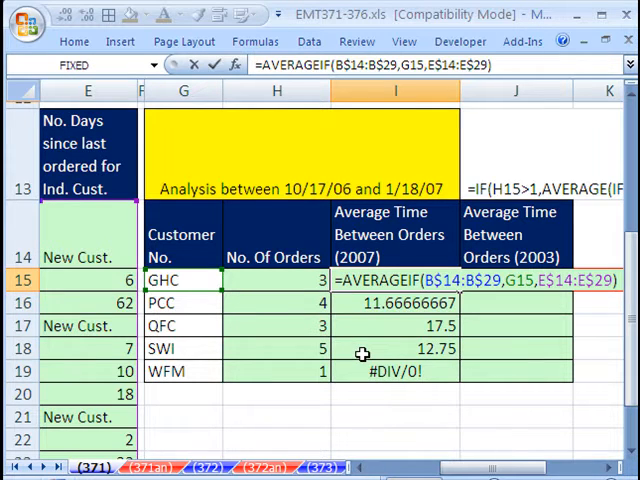
type("ife")
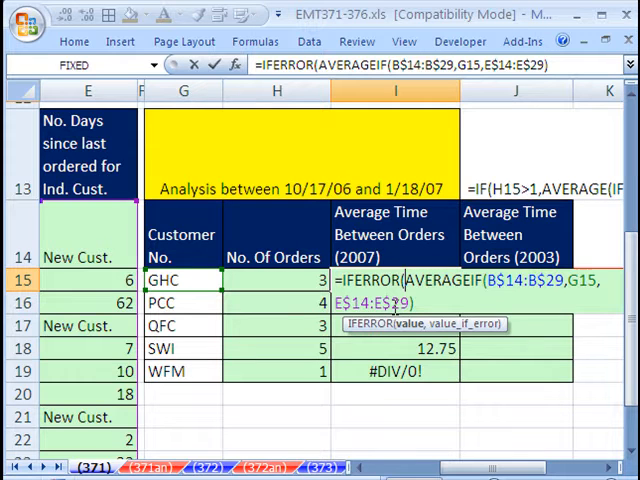
mouse_move(404, 328)
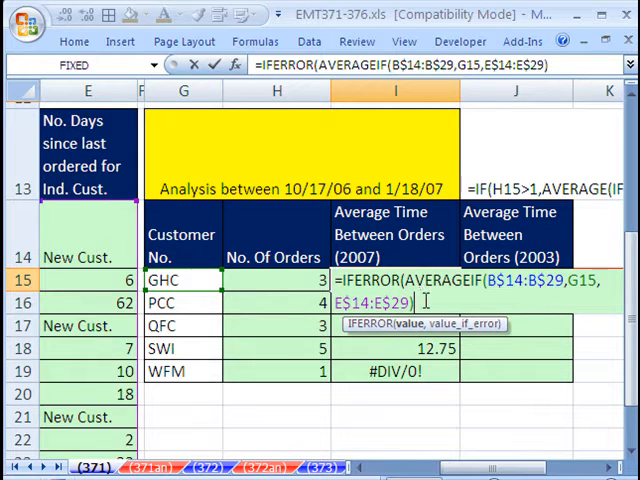
type(",")
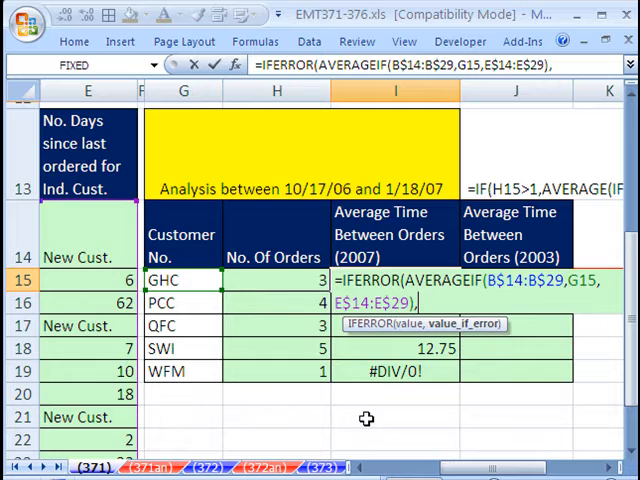
type("\"1 o")
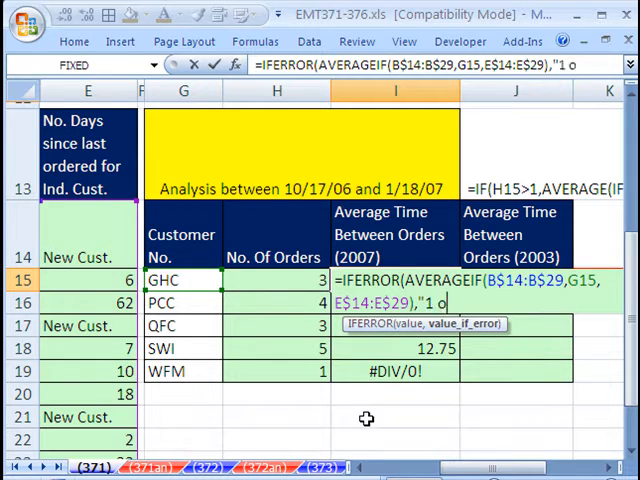
type("rder\"")
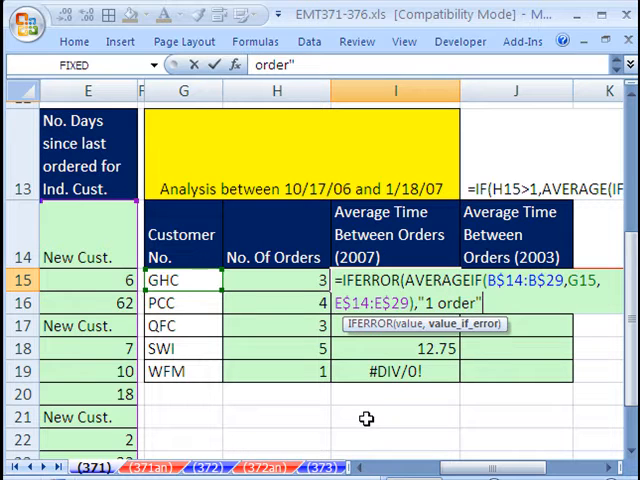
type(")")
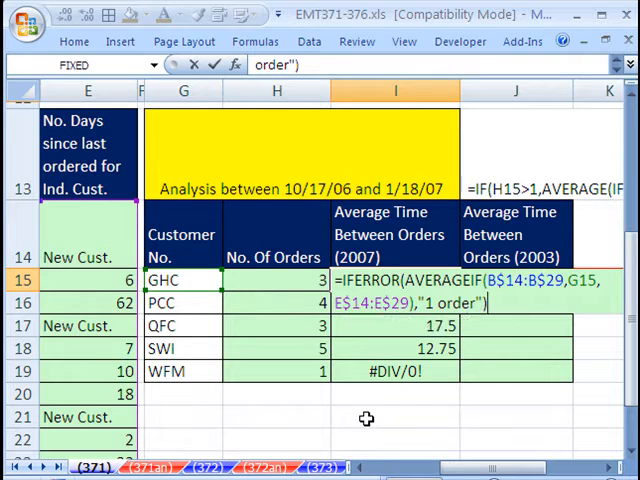
key("Return")
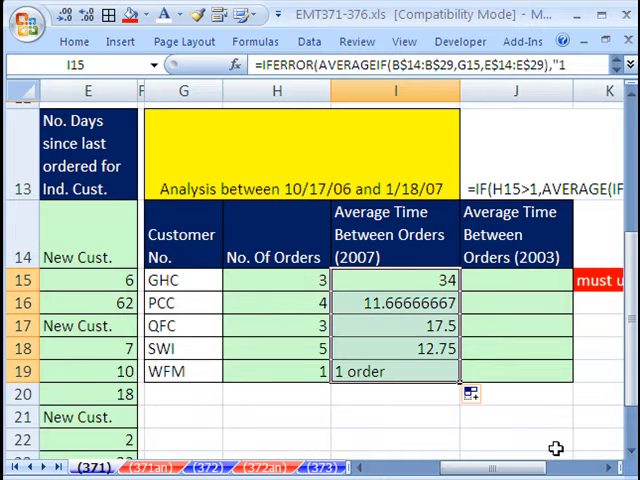
scroll("right", 3)
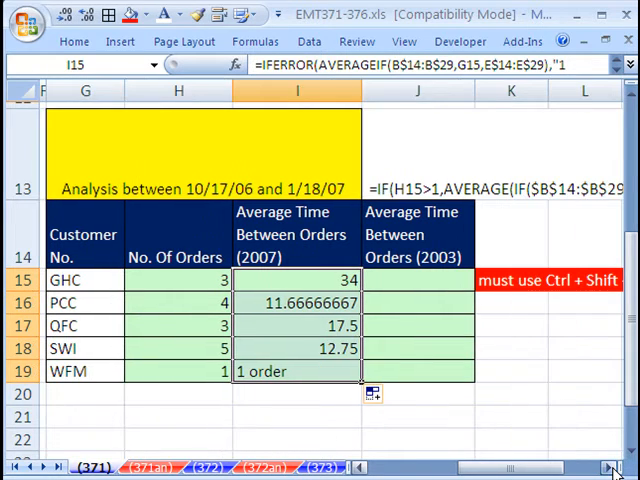
- Begin J15 with =IF(H15=1,"1 order",AVERAGE( for the alternative average formula
left_click(416, 280)
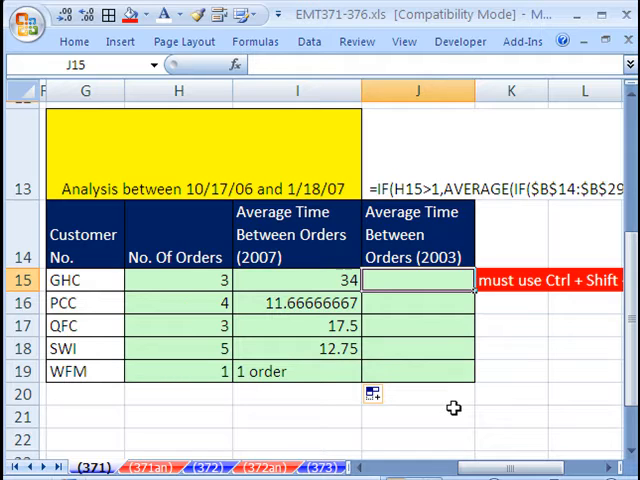
mouse_move(236, 384)
type("=")
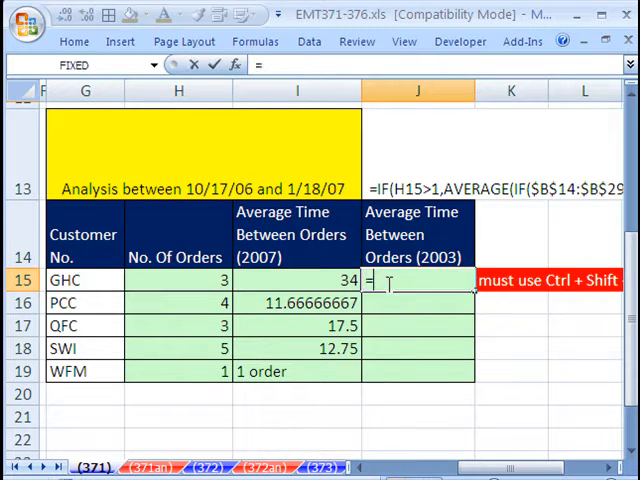
type("IF(H15")
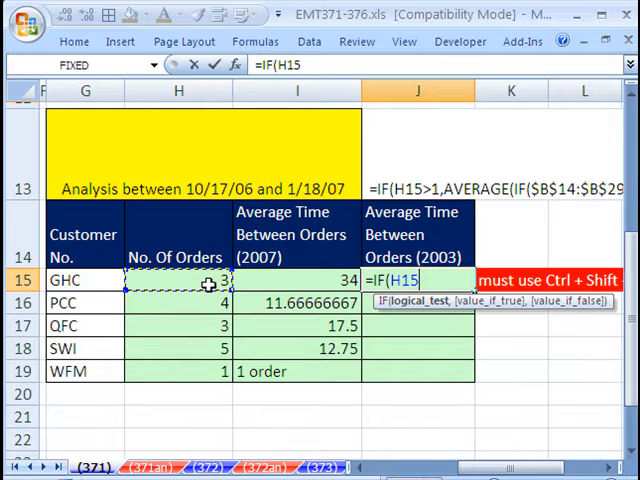
type(">")
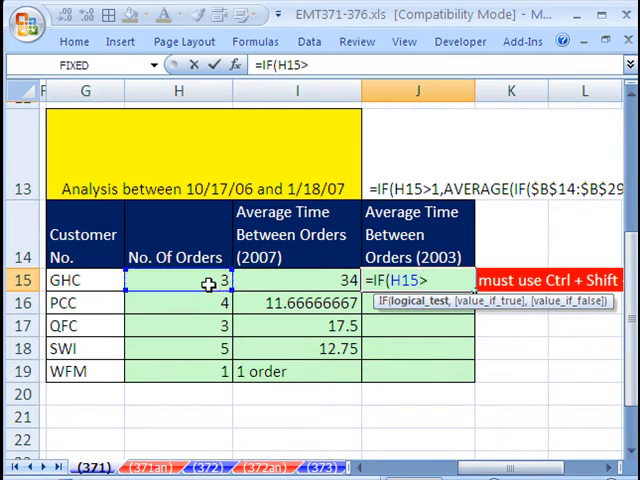
type(">1")
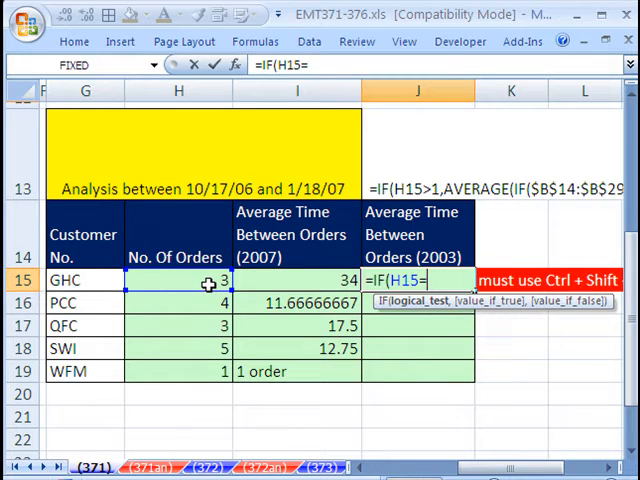
type("1,")
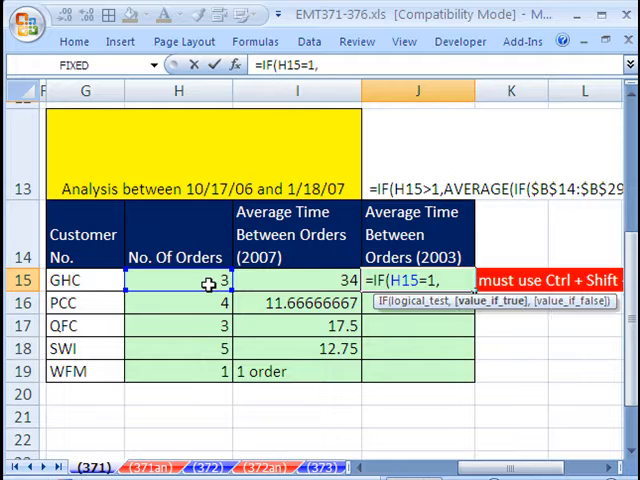
type("\"")
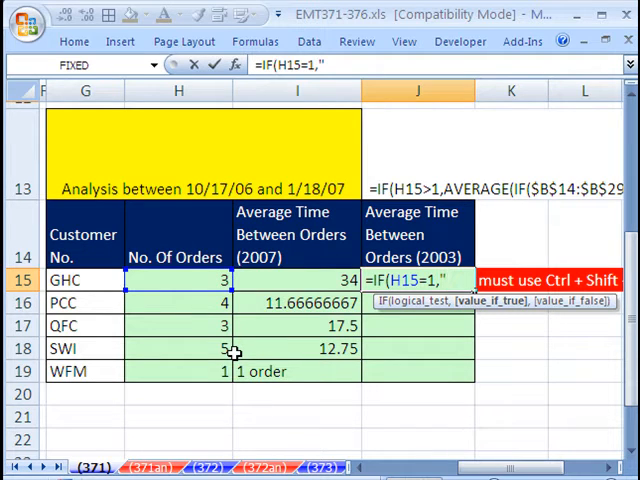
type("1")
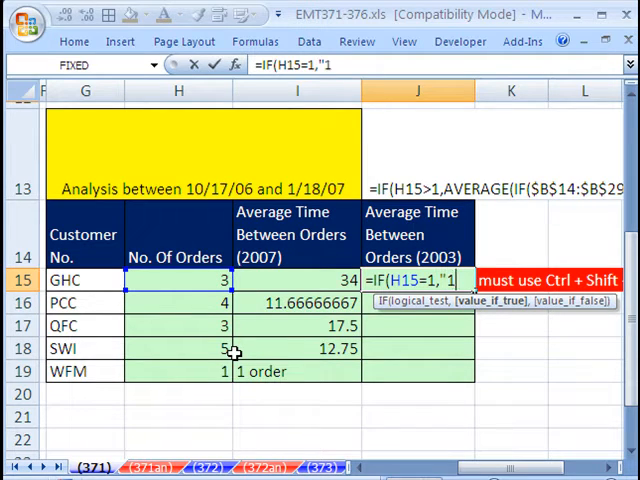
type("order\"")
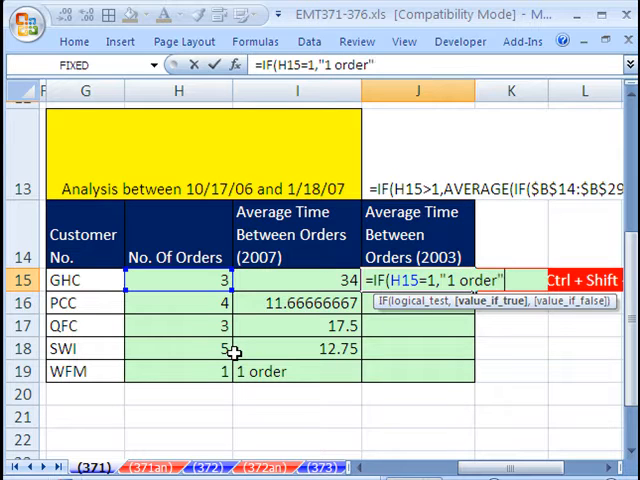
type(",")
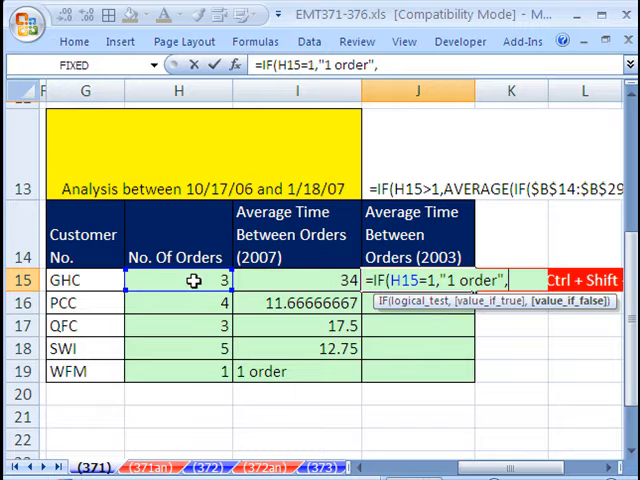
mouse_move(364, 372)
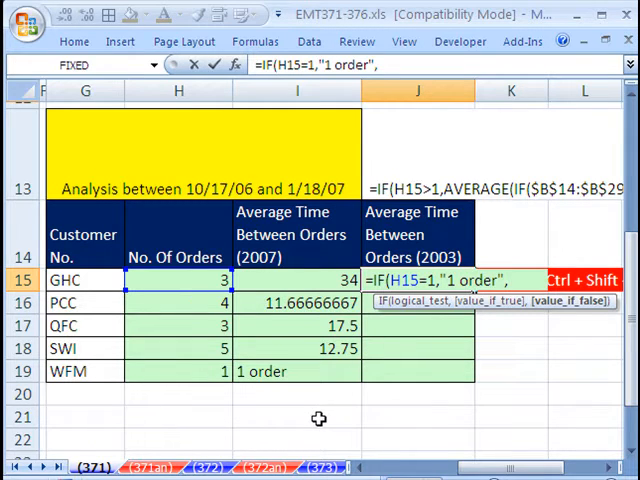
type("ave")
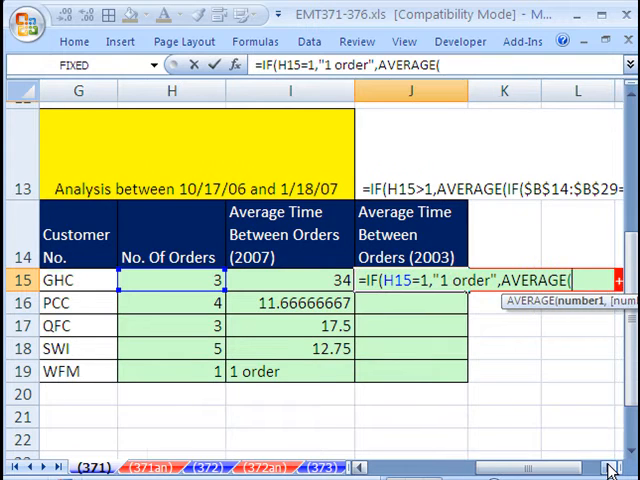
- Complete the array with IF($B$14:$B$29=G15,$E$14:$E$29)) giving 34, 11.67, 17.5, 12.75 and "1 order"
type("IF(")
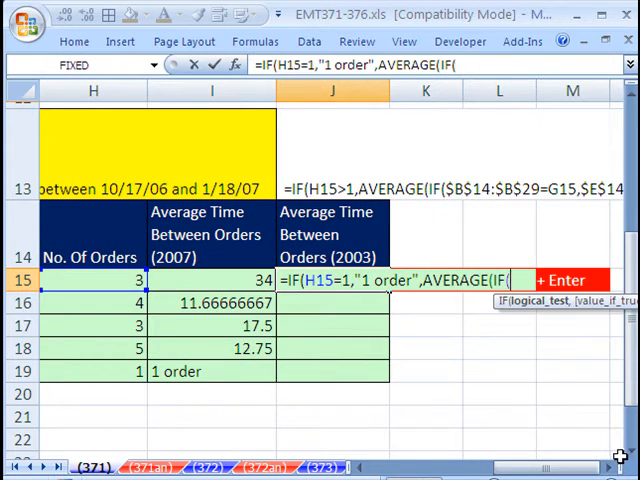
mouse_move(490, 308)
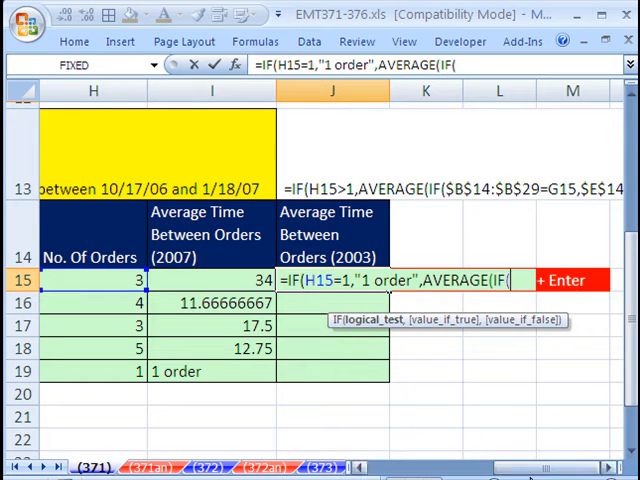
scroll("left", 3)
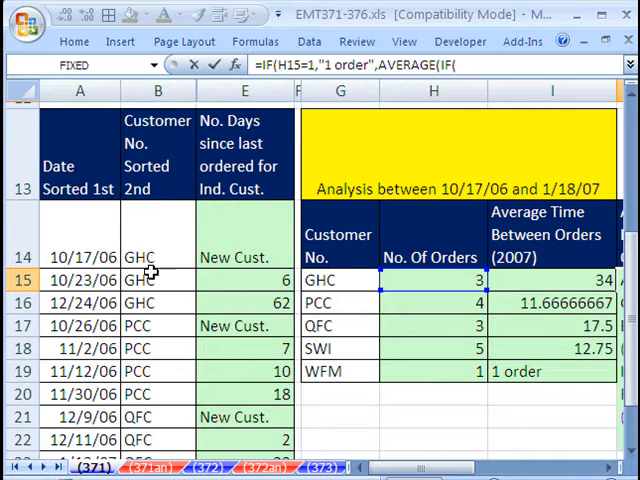
mouse_move(232, 244)
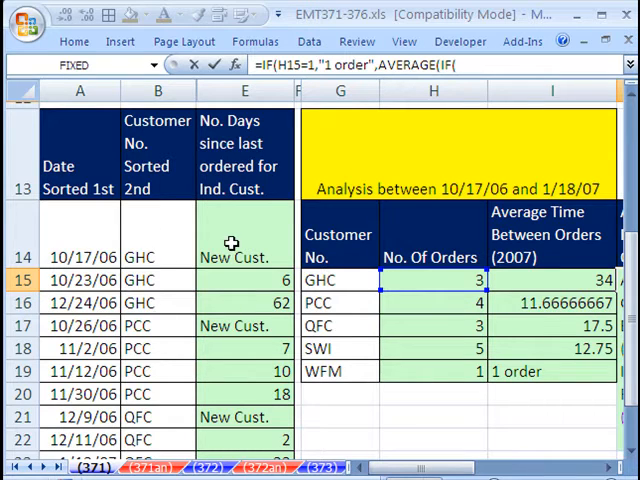
left_click(156, 236)
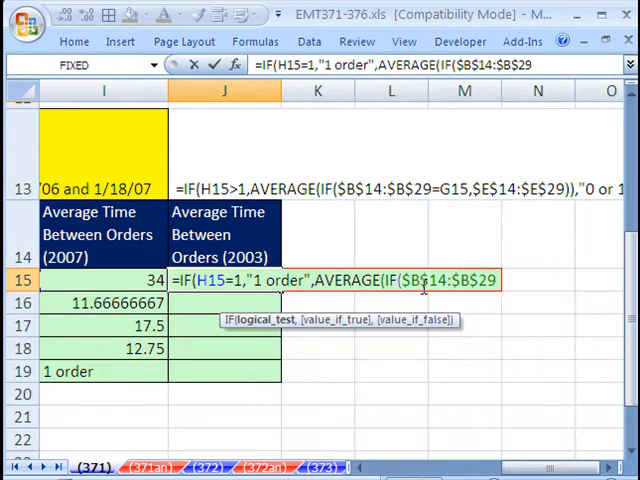
type("=G15")
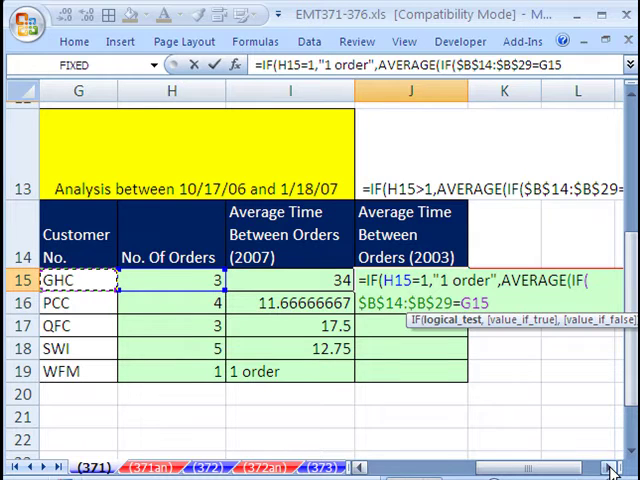
scroll("right", 3)
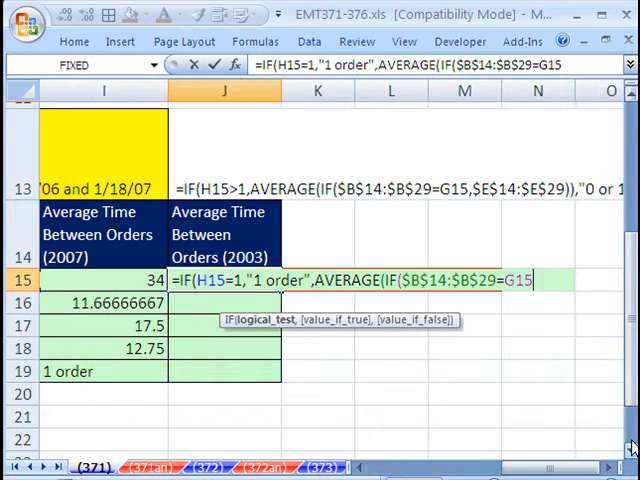
type(",")
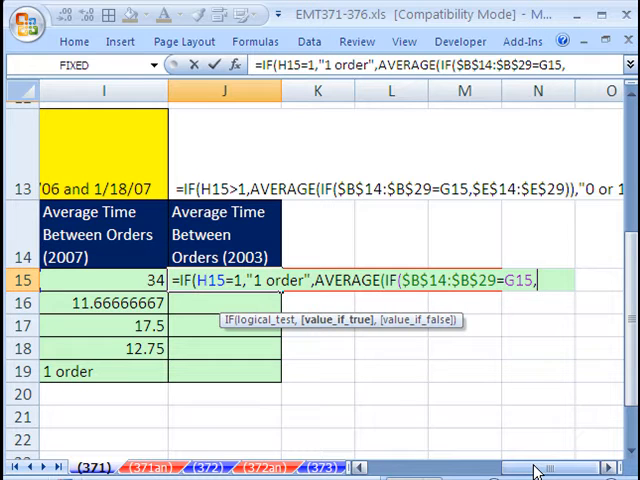
scroll("left", 3)
type("E$14:E$29")
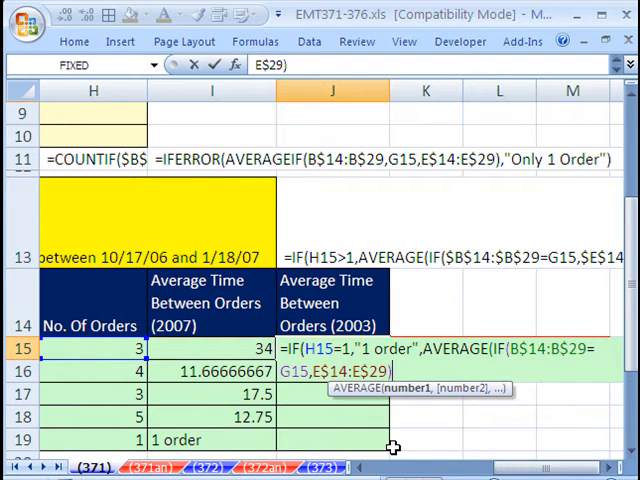
type(")")
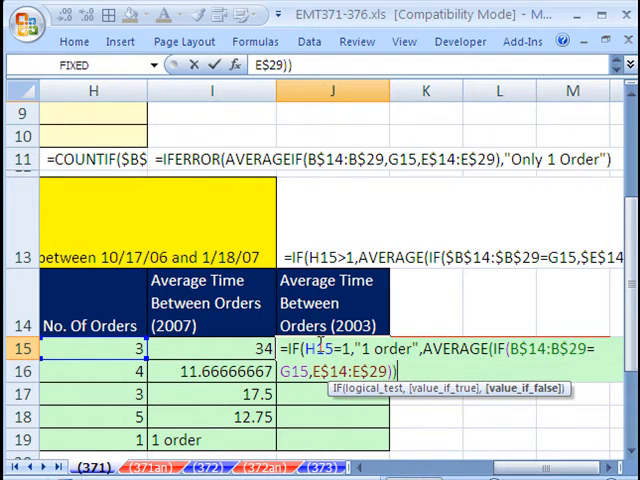
type(")")
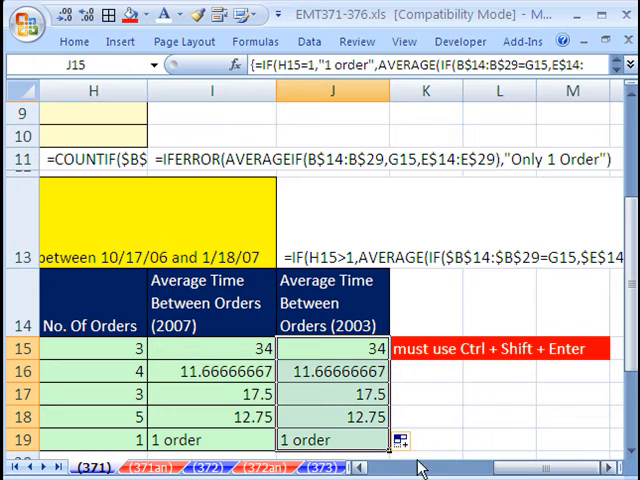
- Scroll the sheet to review the completed average-time-between-orders columns for all five customers
scroll("left", 3)
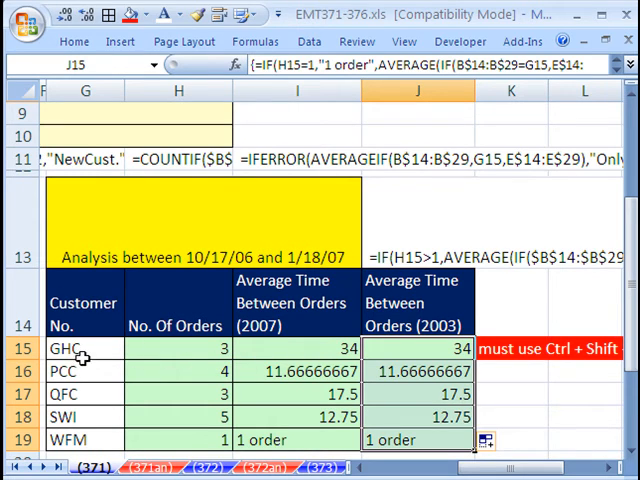
mouse_move(80, 376)
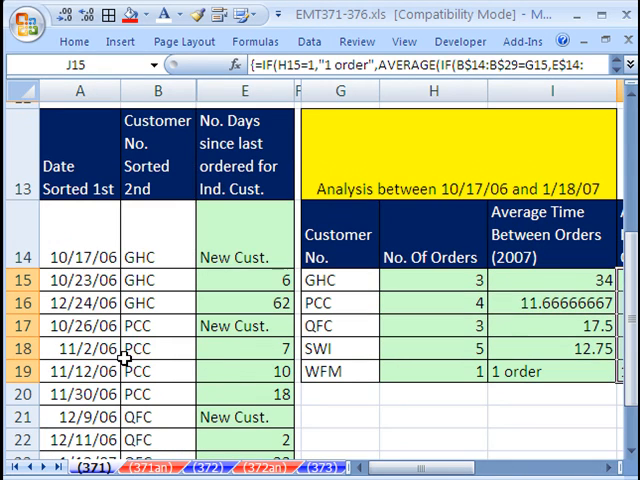
mouse_move(232, 216)
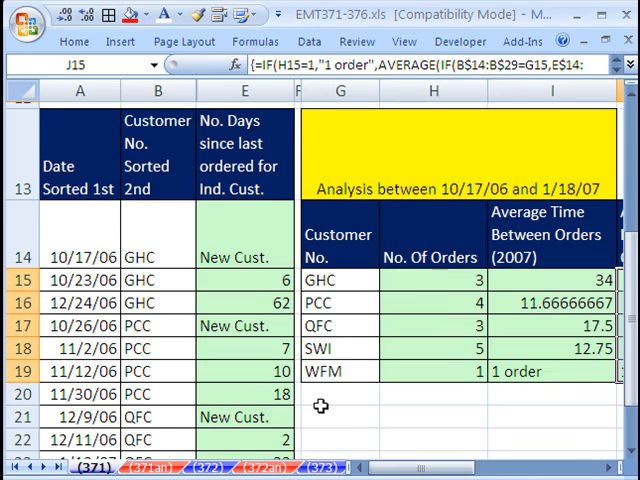
scroll("up", 3)
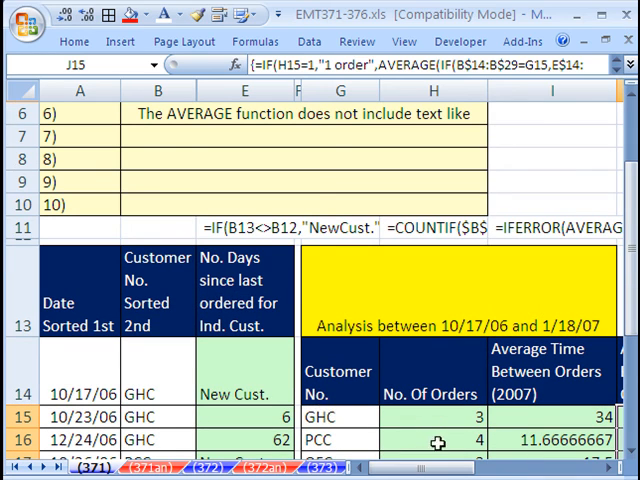